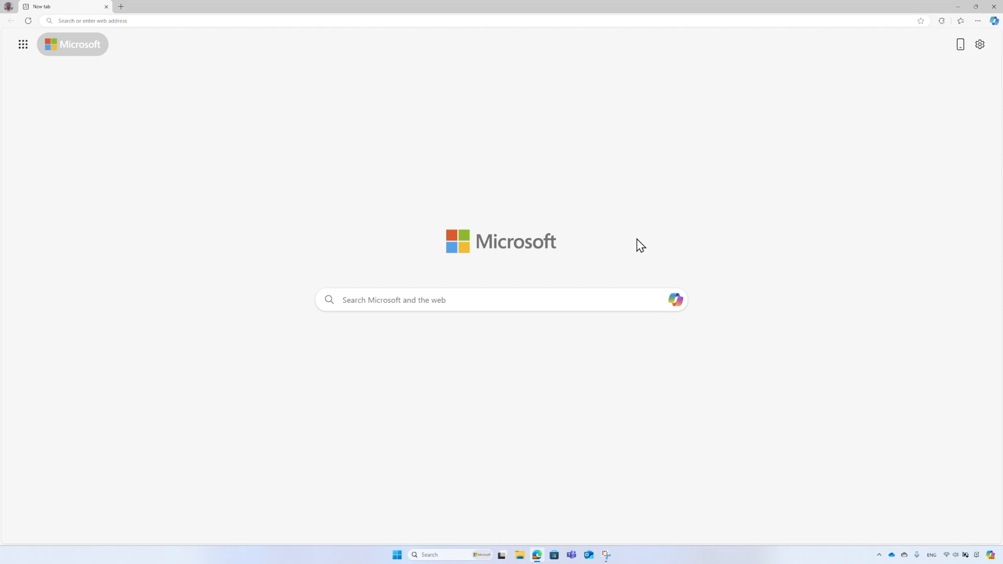
mouse_move(636, 22)
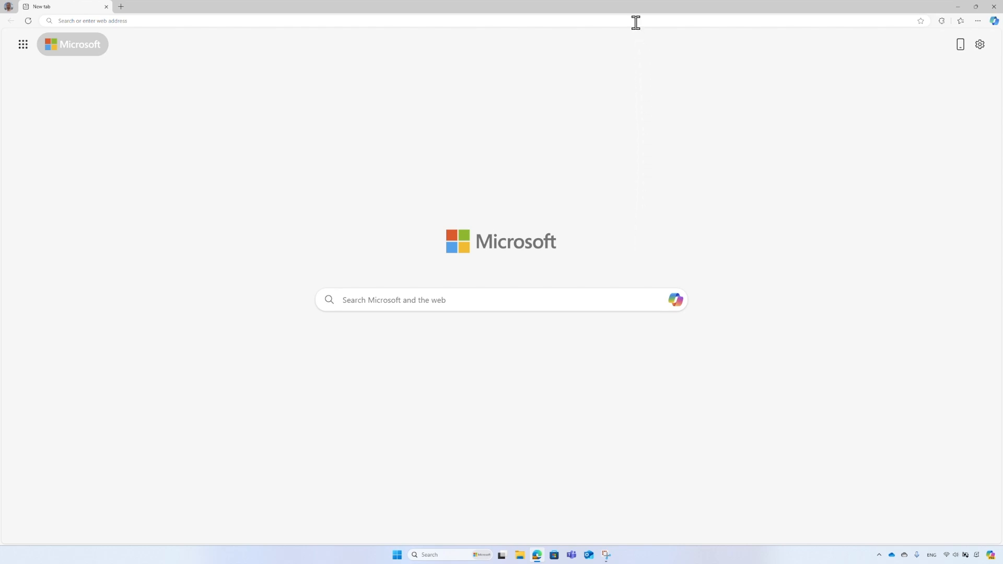
- Load entra.microsoft.com in Edge to reach the Woodgrove Corp admin center home
text(entra.micr)
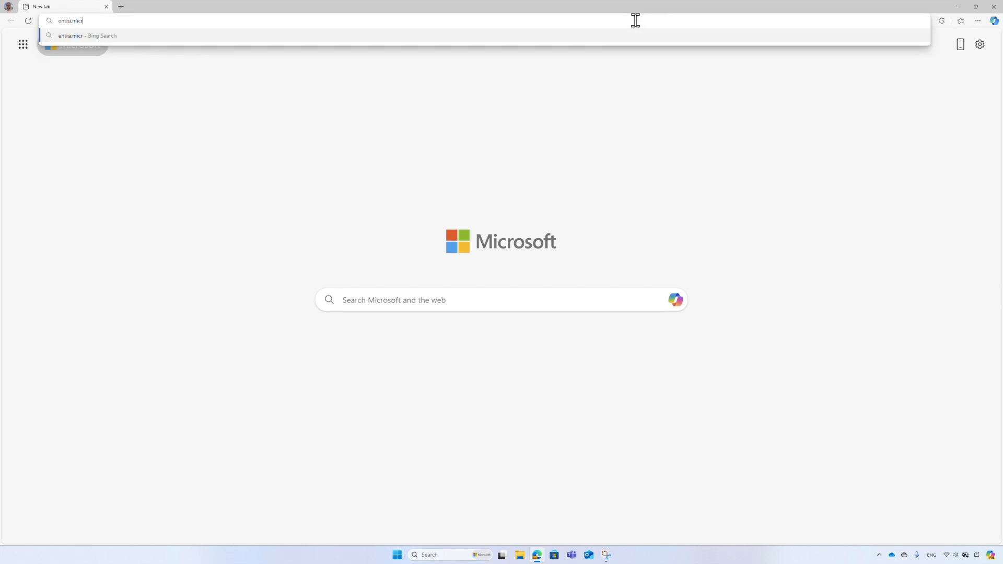
key(Return)
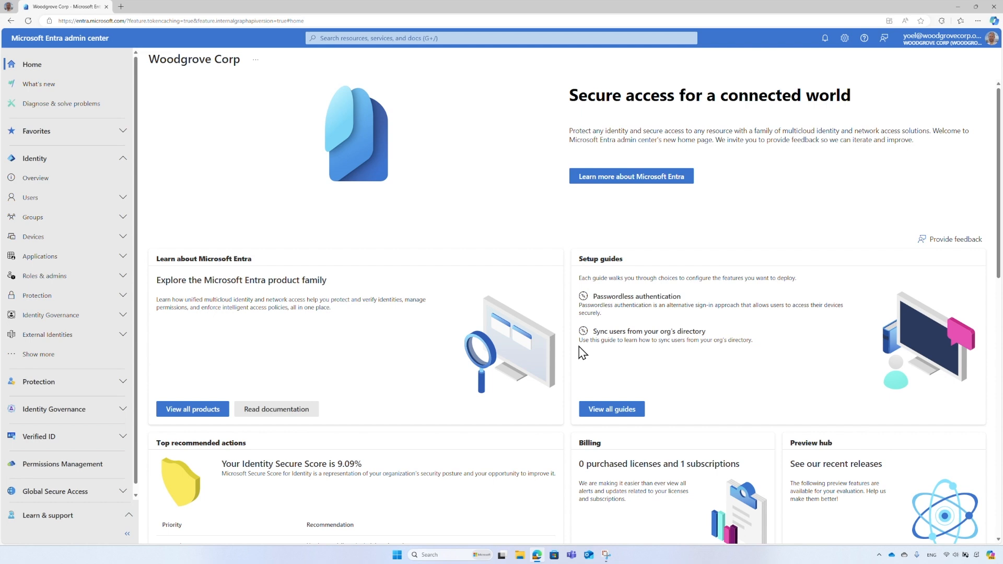
mouse_move(192, 218)
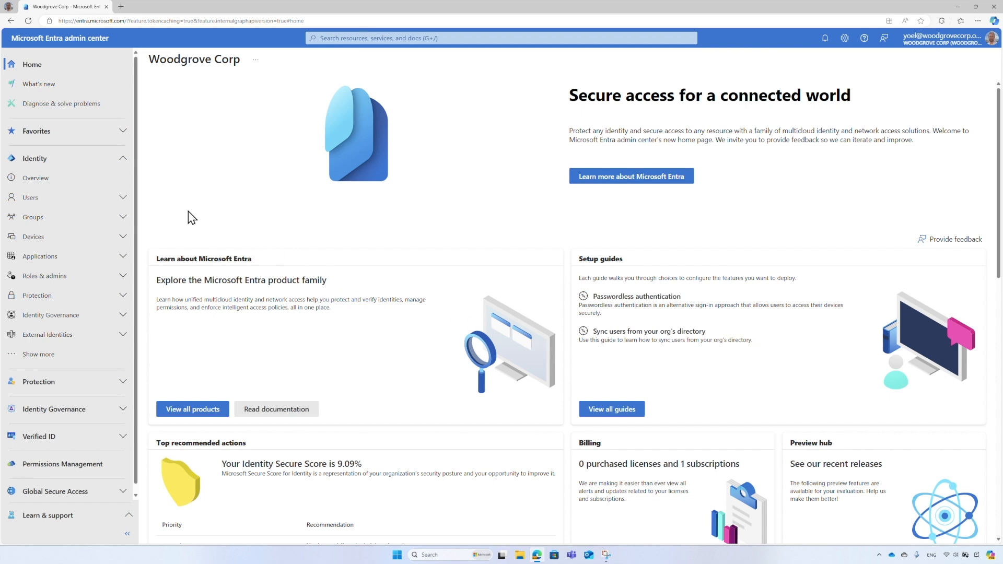
- From the Woodgrove Corp overview, begin a new tenant via Manage tenants and choose External
click(35, 177)
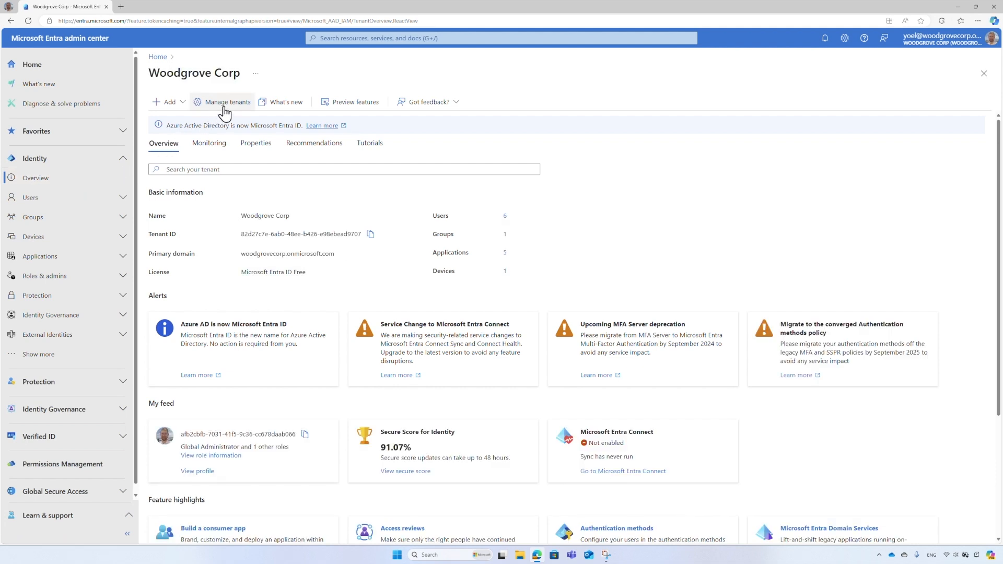
click(225, 102)
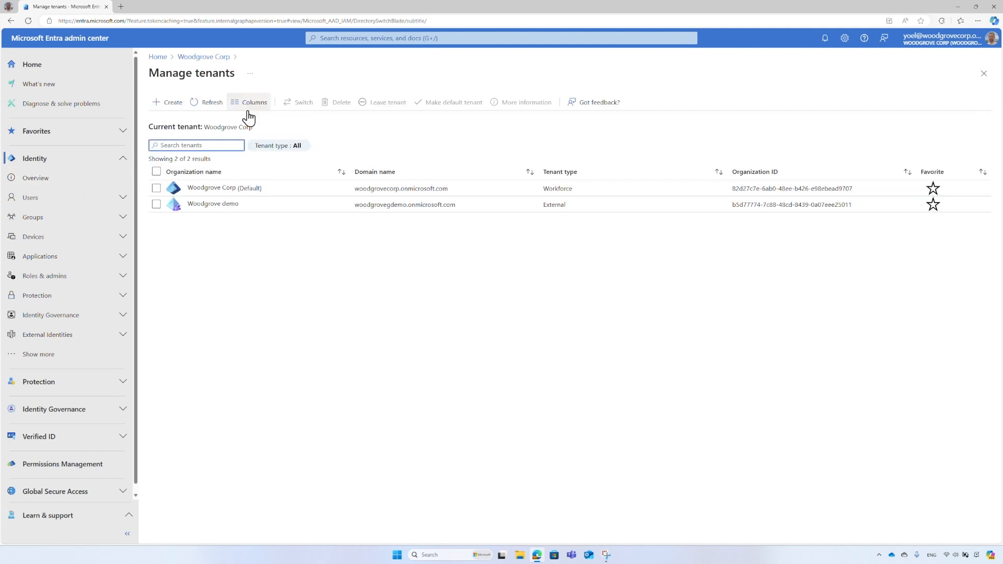
mouse_move(285, 122)
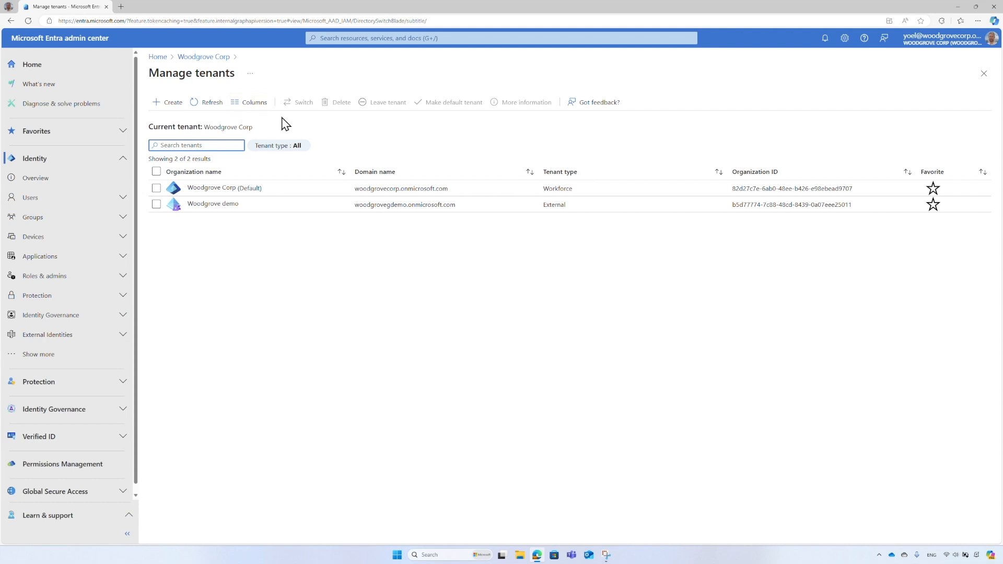
mouse_move(558, 197)
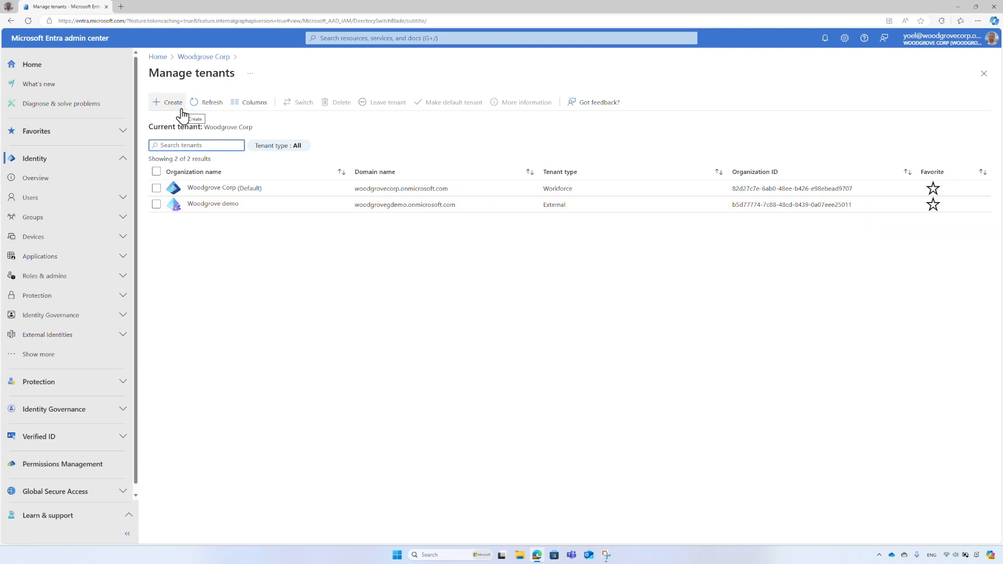
click(169, 102)
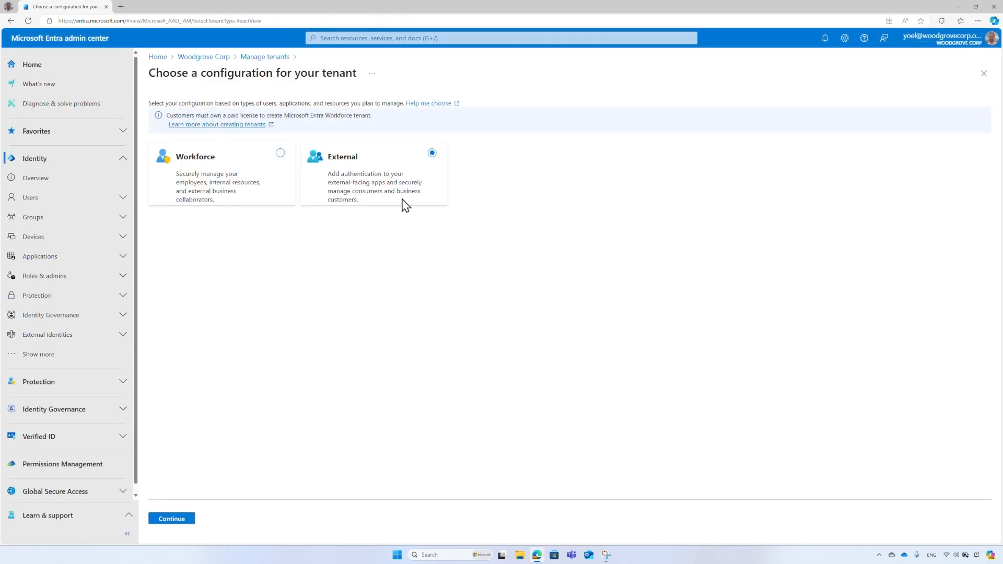
mouse_move(259, 445)
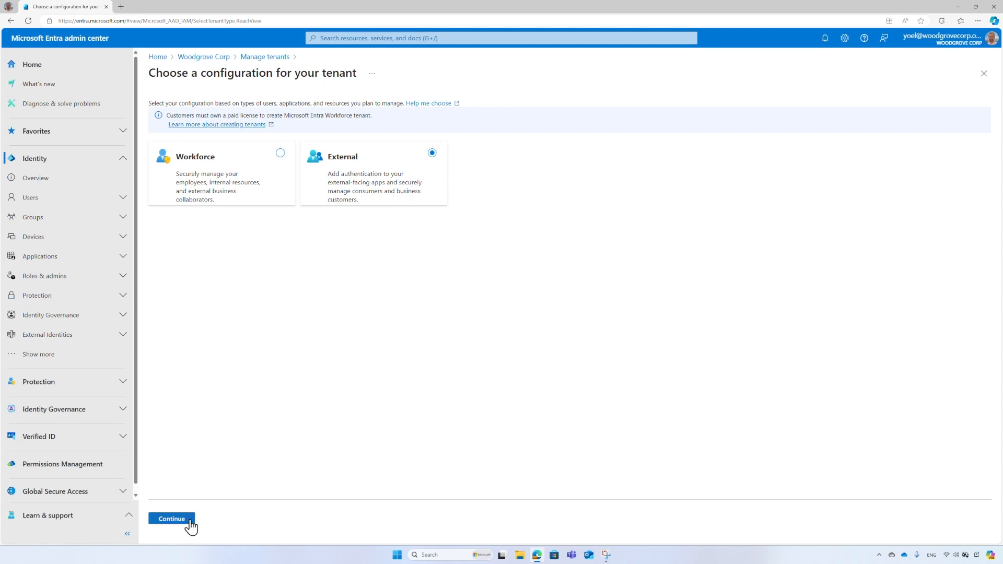
- Name the tenant Woodgrove Utilities with domain woodgroveutilities, located in Germany
click(171, 519)
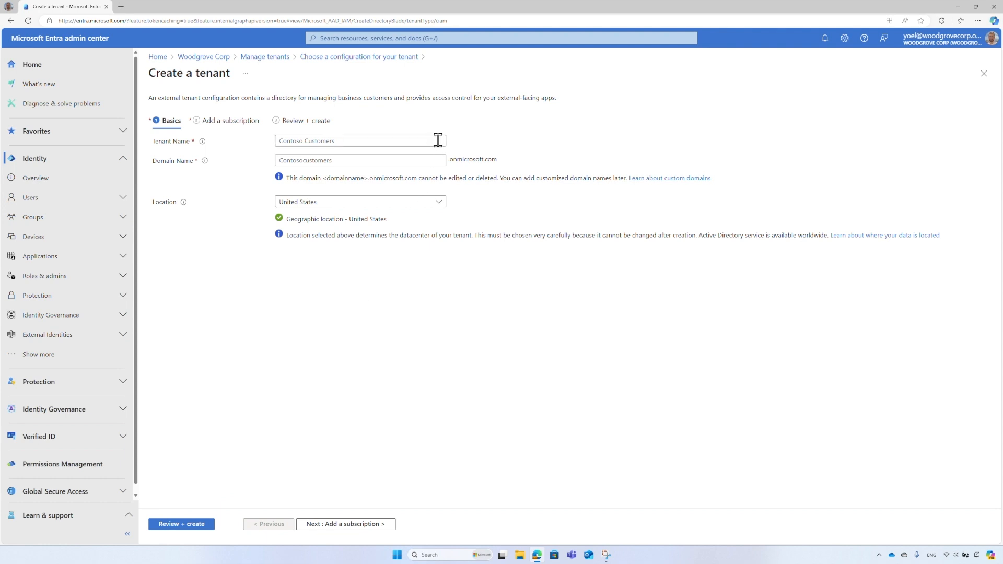
text(Woodgrove Utilities)
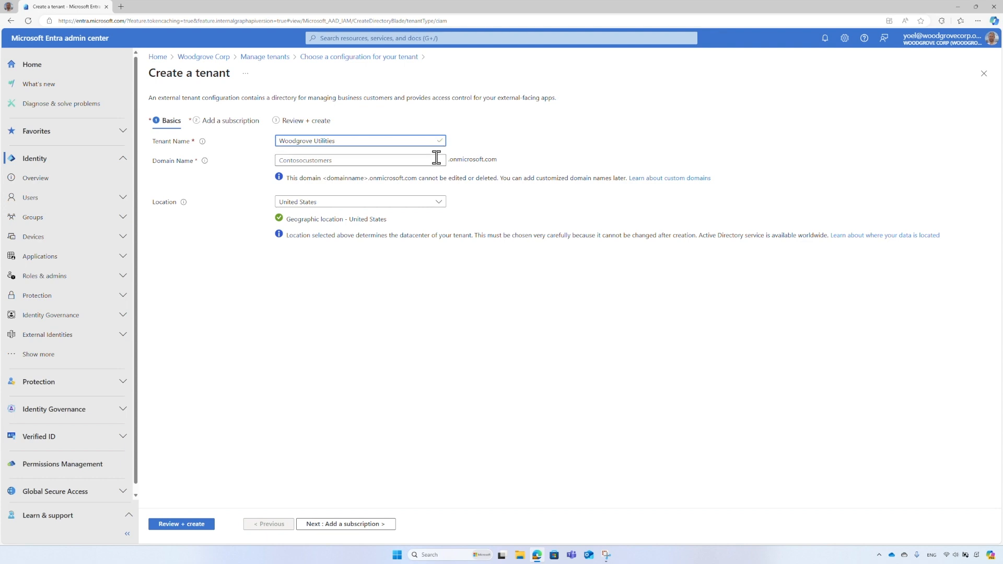
text(woodgroveutilities)
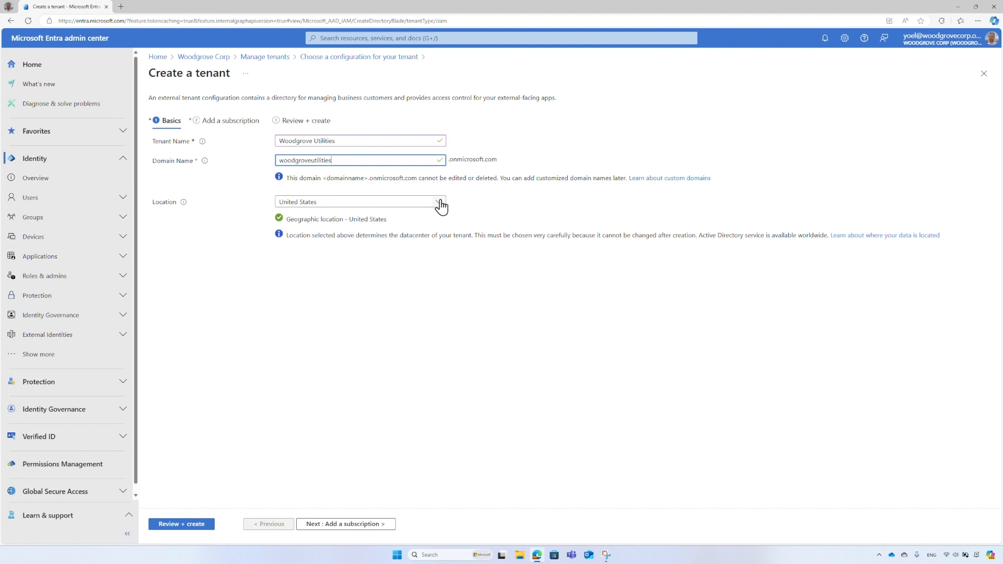
text(ge)
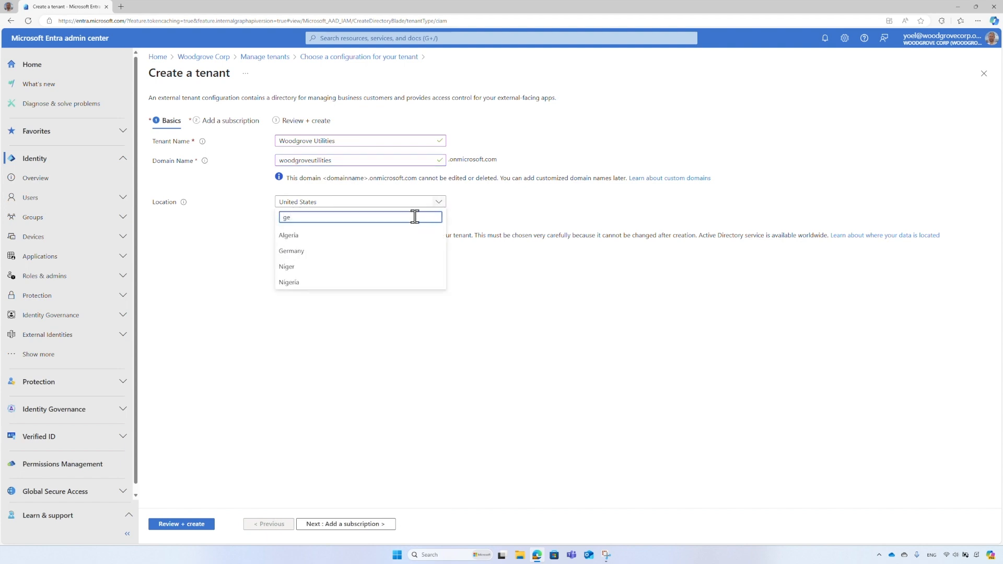
click(291, 250)
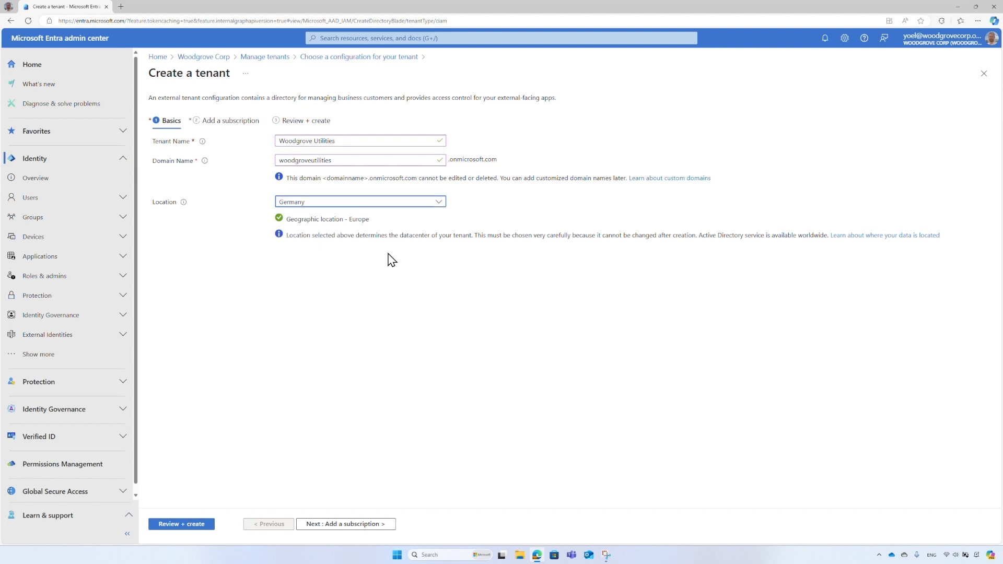
mouse_move(370, 230)
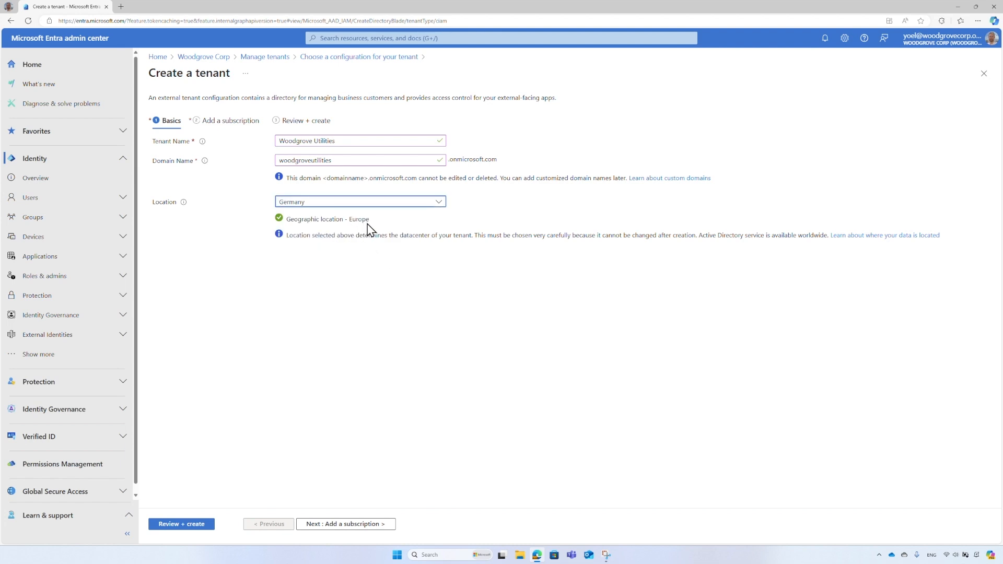
mouse_move(372, 393)
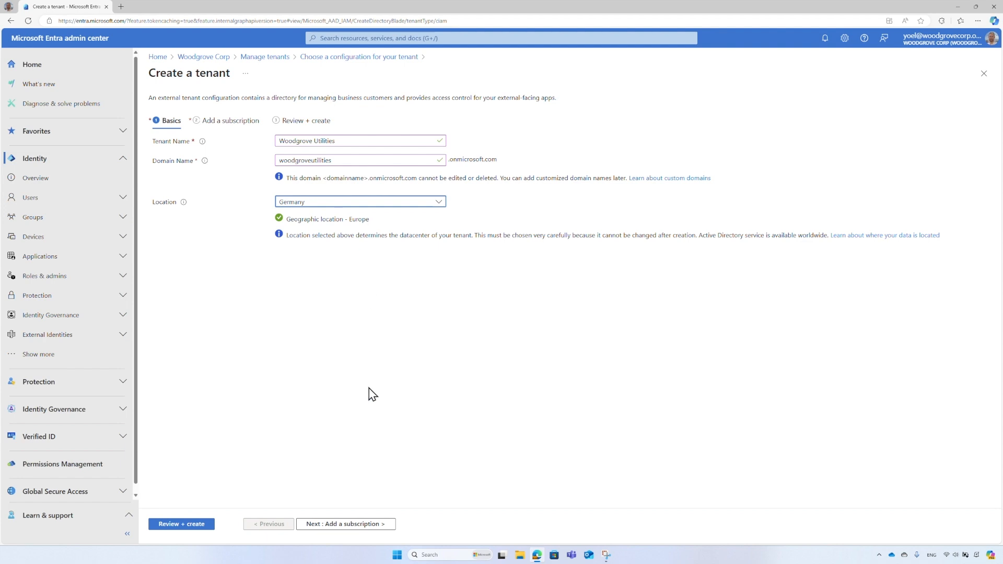
- Use Azure subscription 1 with new resource group Woodgrove-external-resources in Germany West Central
click(345, 524)
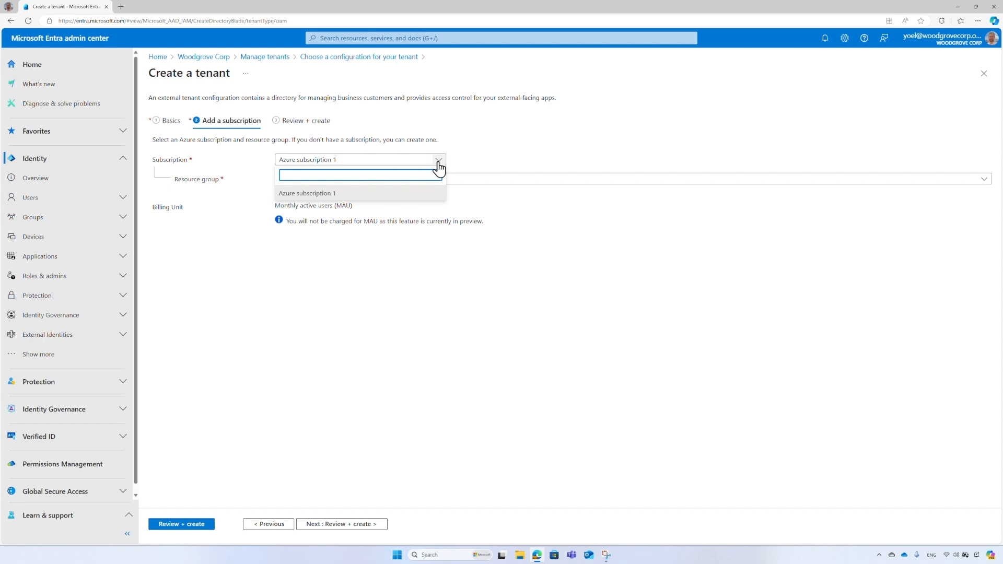
click(307, 194)
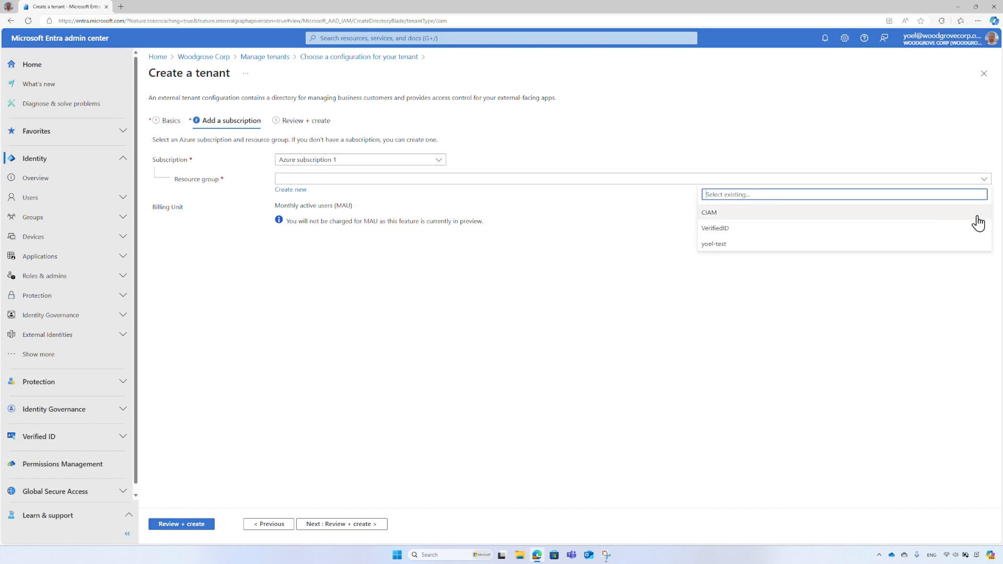
mouse_move(312, 194)
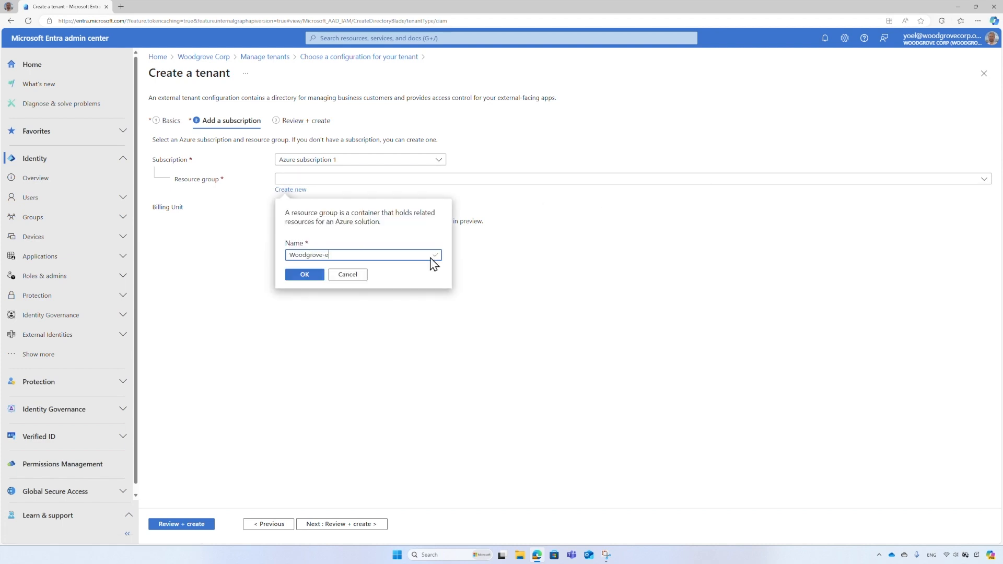
text(xternal-resources)
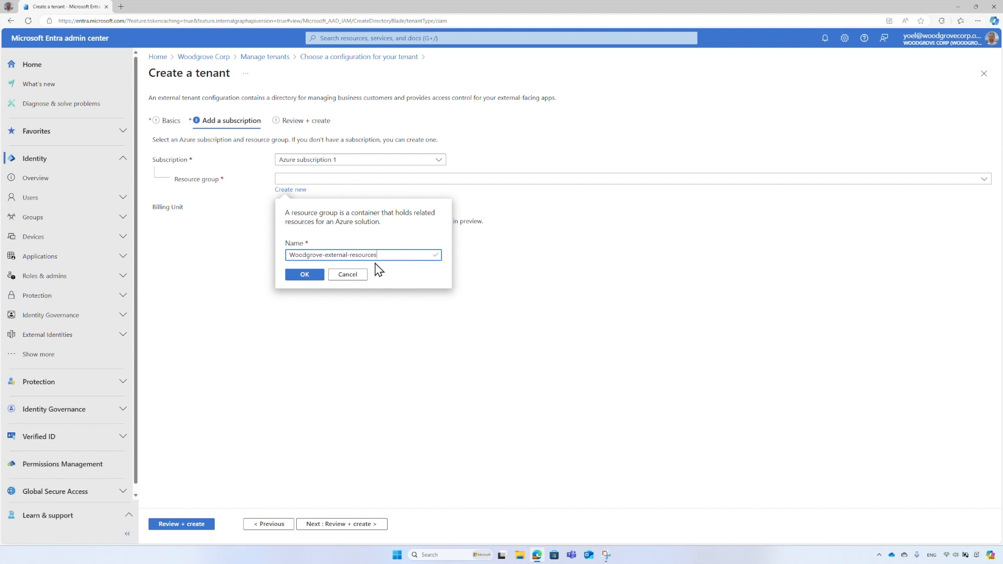
click(305, 273)
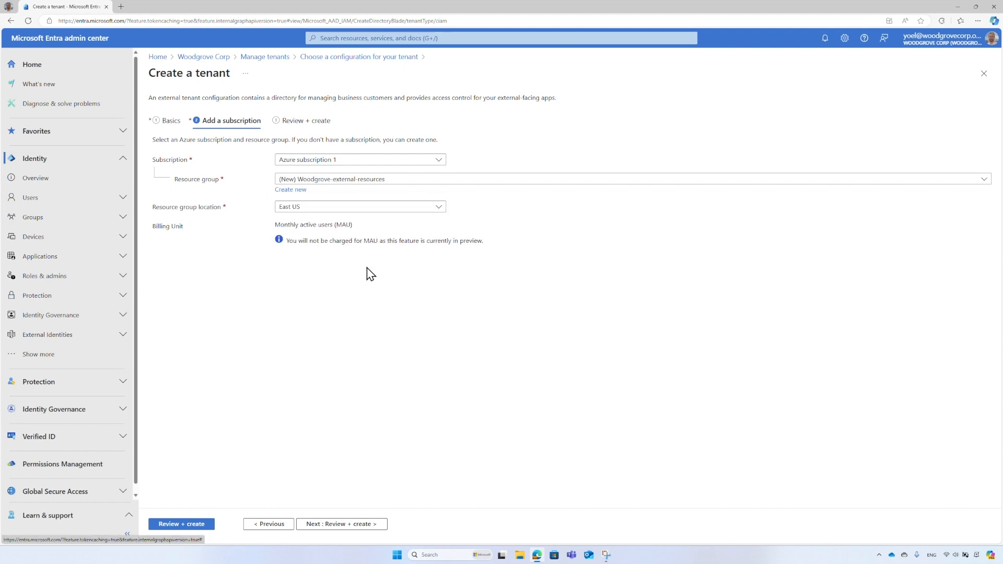
click(361, 206)
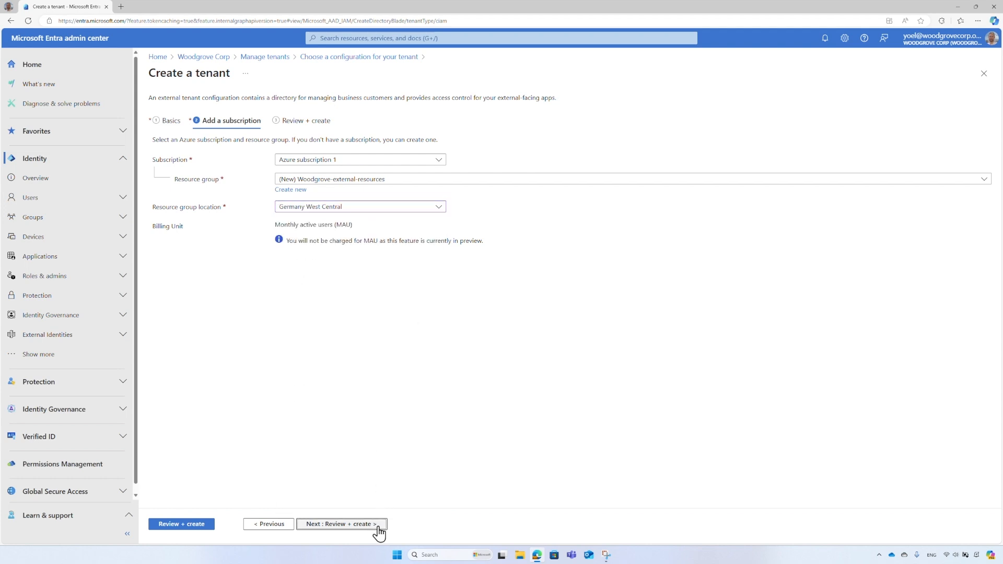
- Review and create the Woodgrove Utilities tenant, then check notifications for success
click(341, 524)
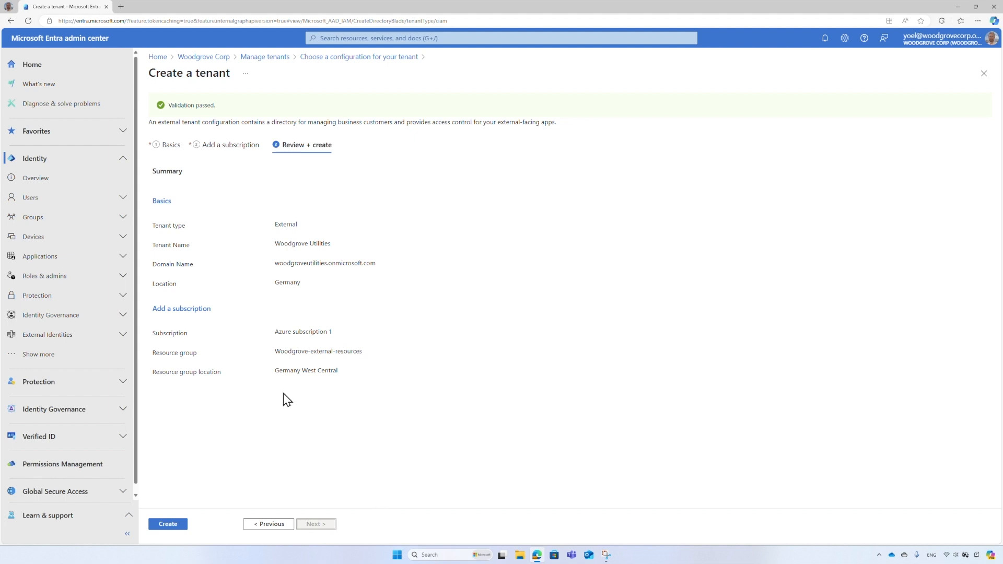
mouse_move(202, 495)
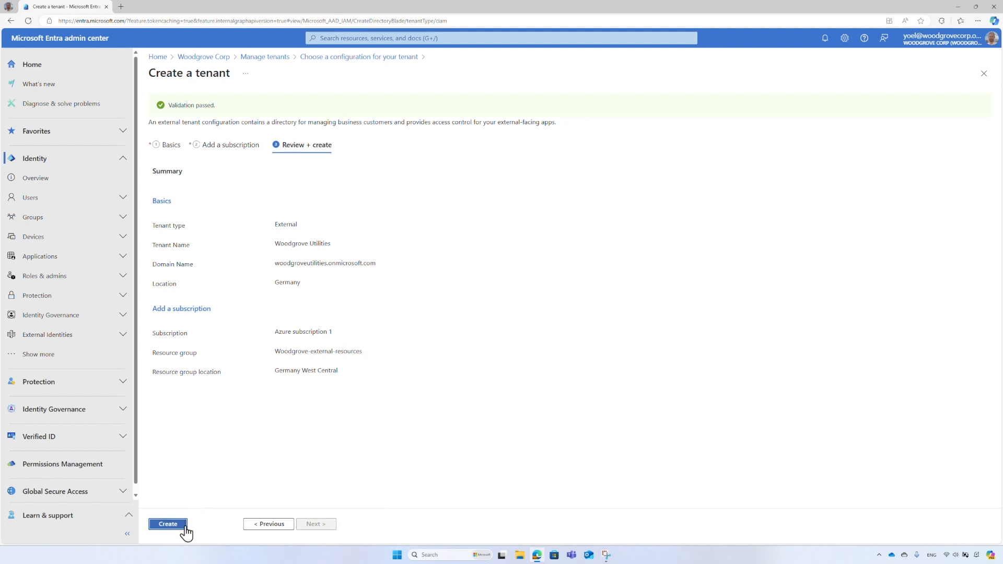
click(168, 524)
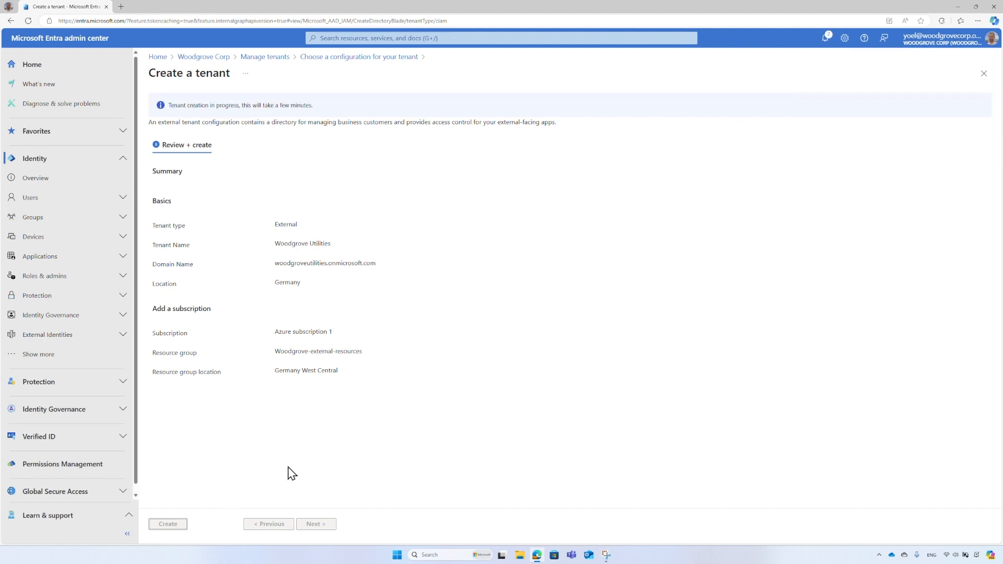
click(826, 38)
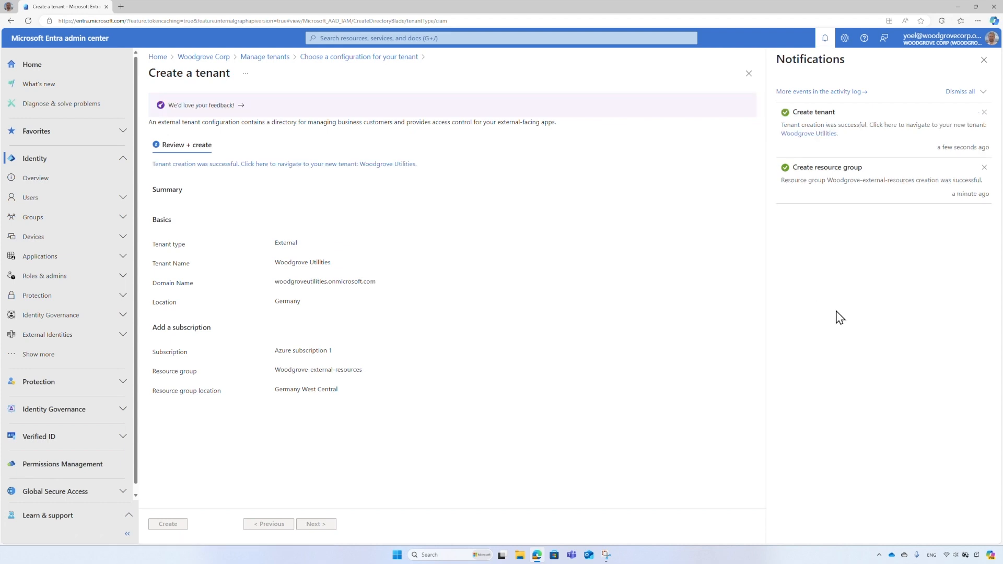
mouse_move(809, 133)
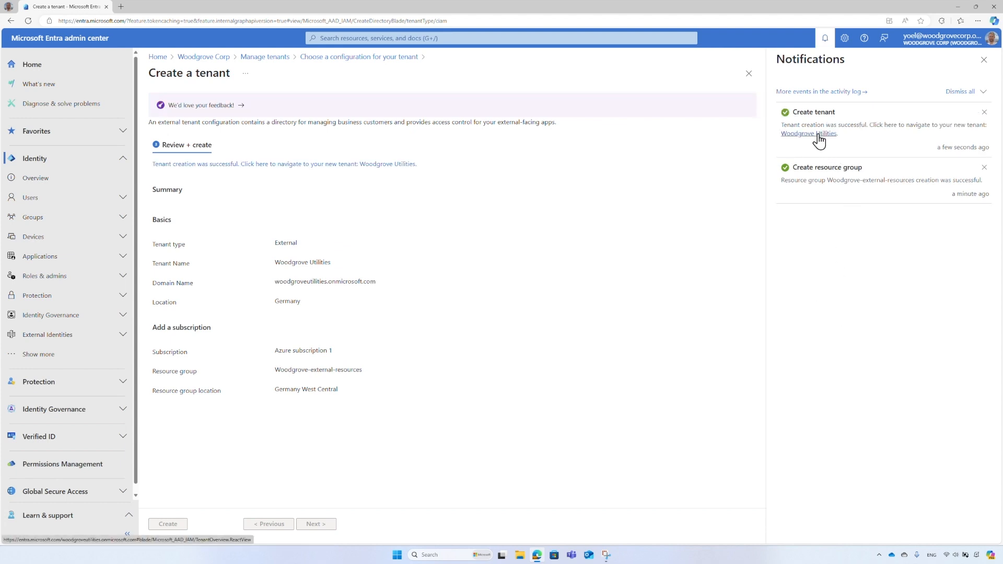
- Switch directory to Woodgrove Utilities to show its External ID Get started page
click(991, 37)
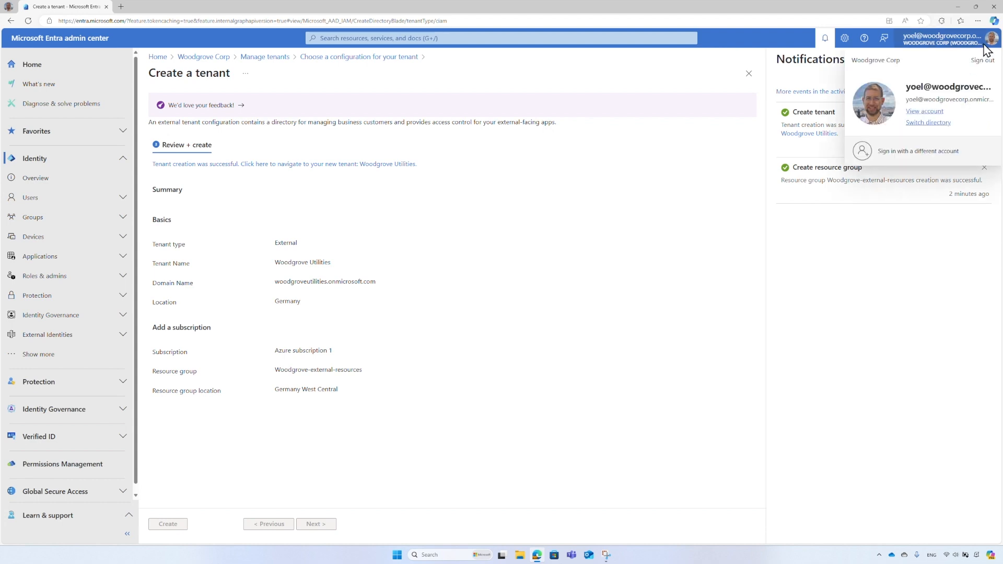
mouse_move(929, 123)
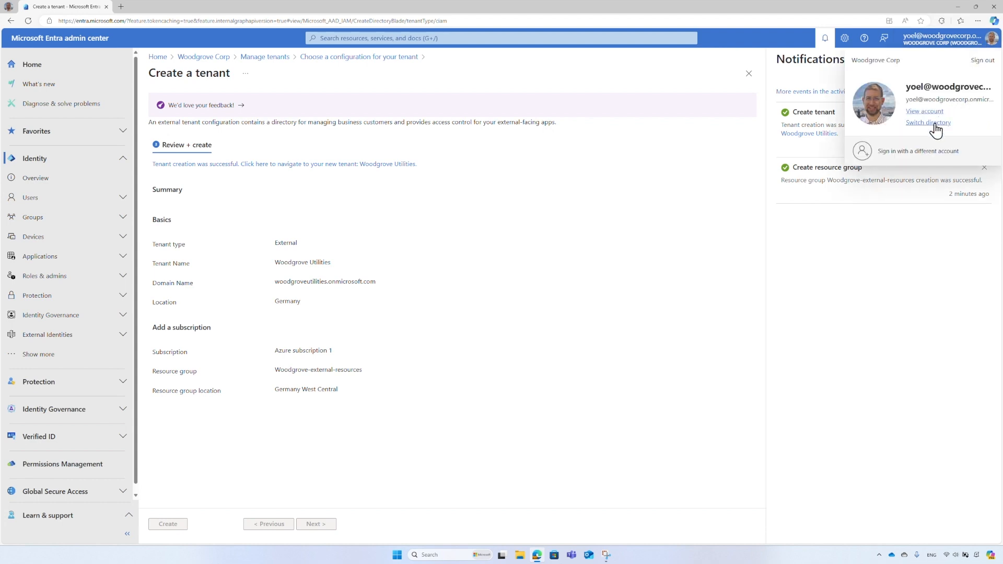
click(929, 122)
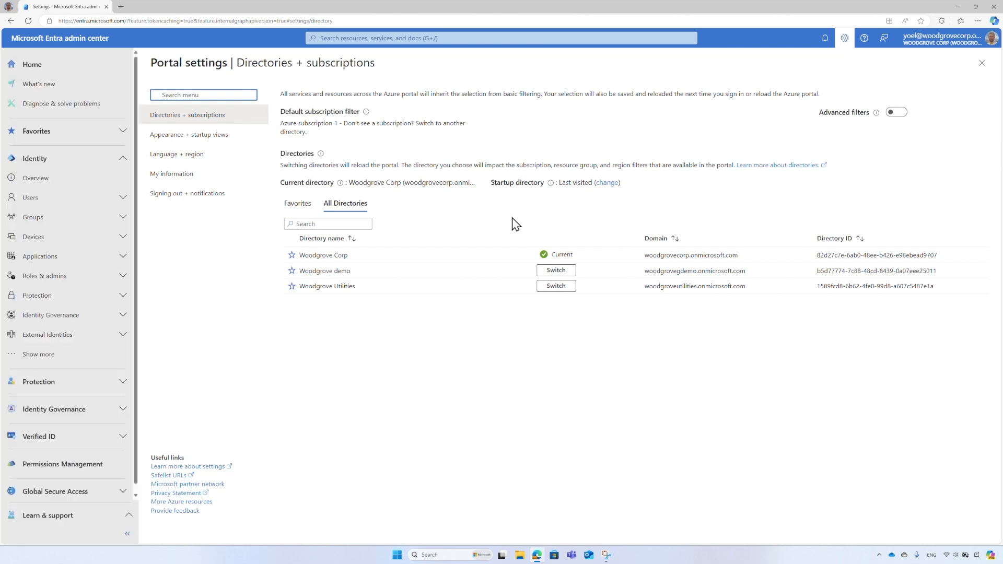
mouse_move(539, 294)
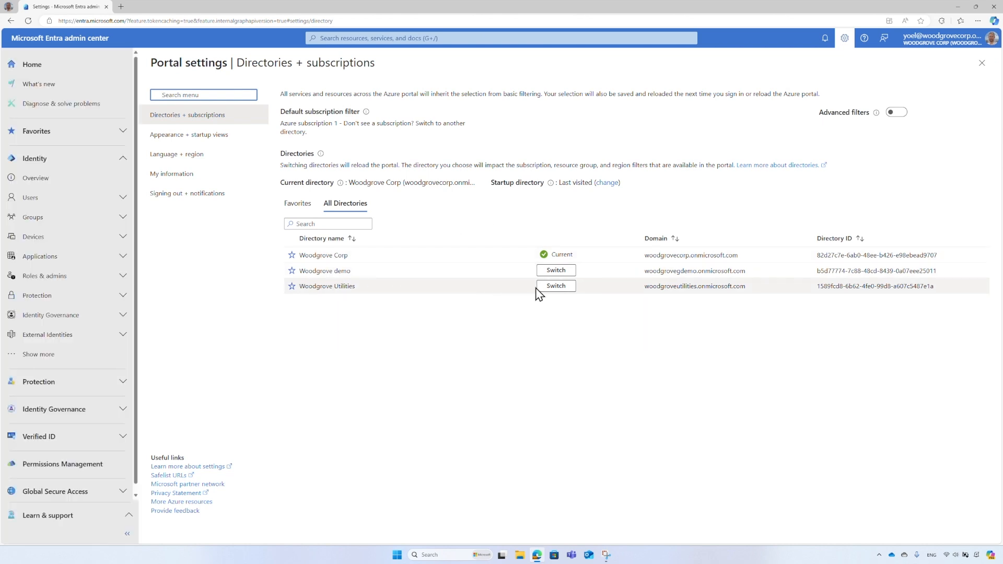
click(556, 285)
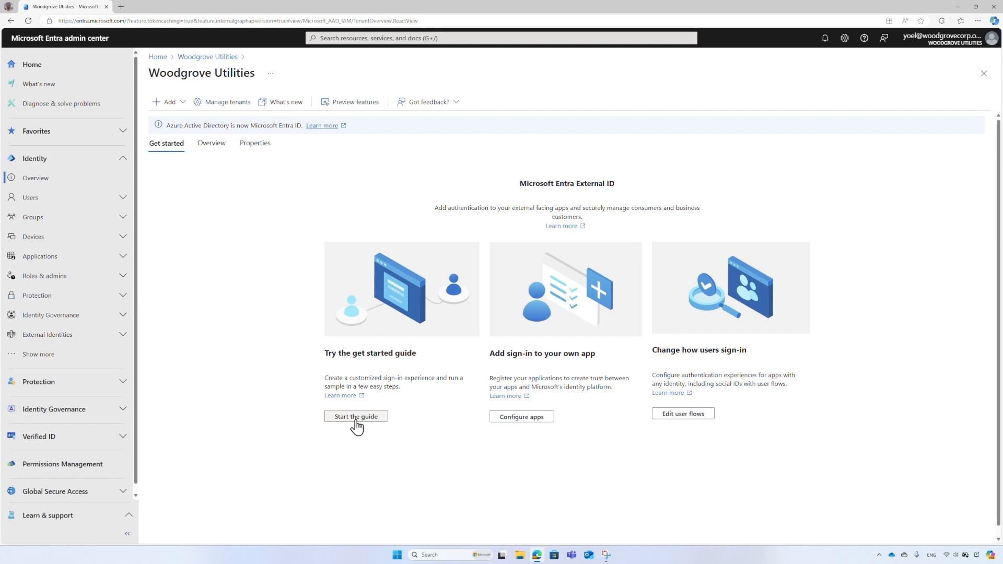
- Brand the sign-in page with bannerlogo.png and a #78215e purple background
click(356, 416)
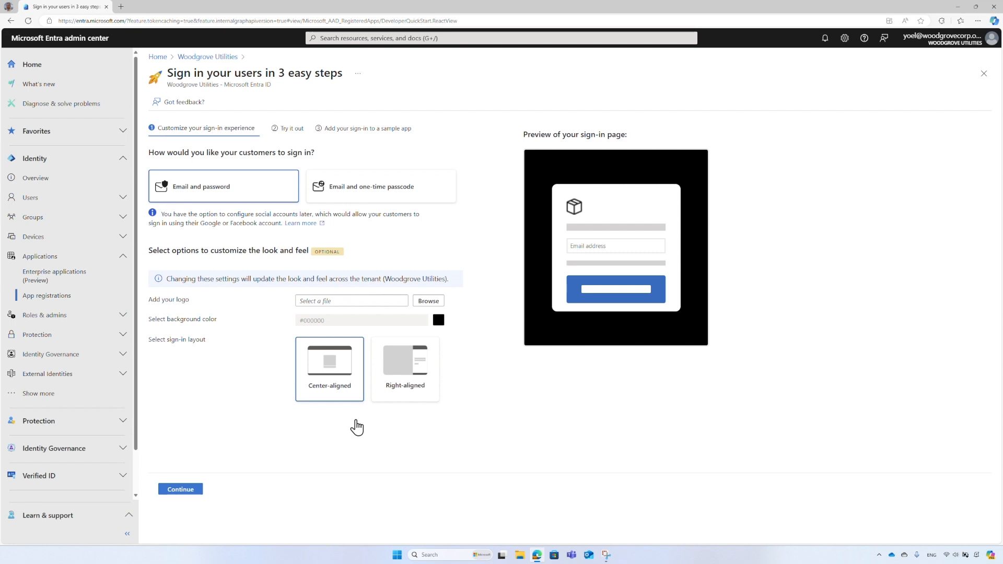
mouse_move(342, 366)
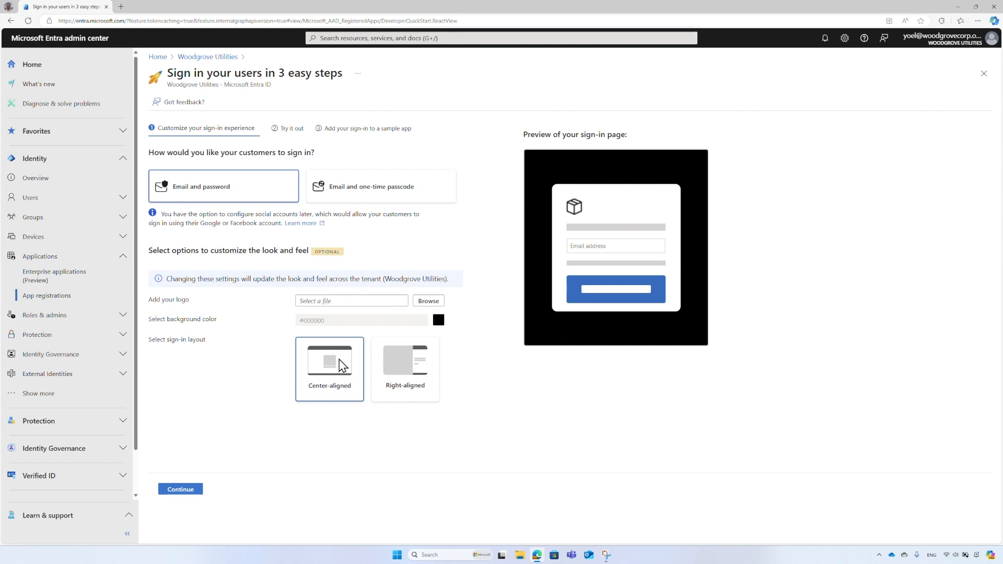
mouse_move(276, 210)
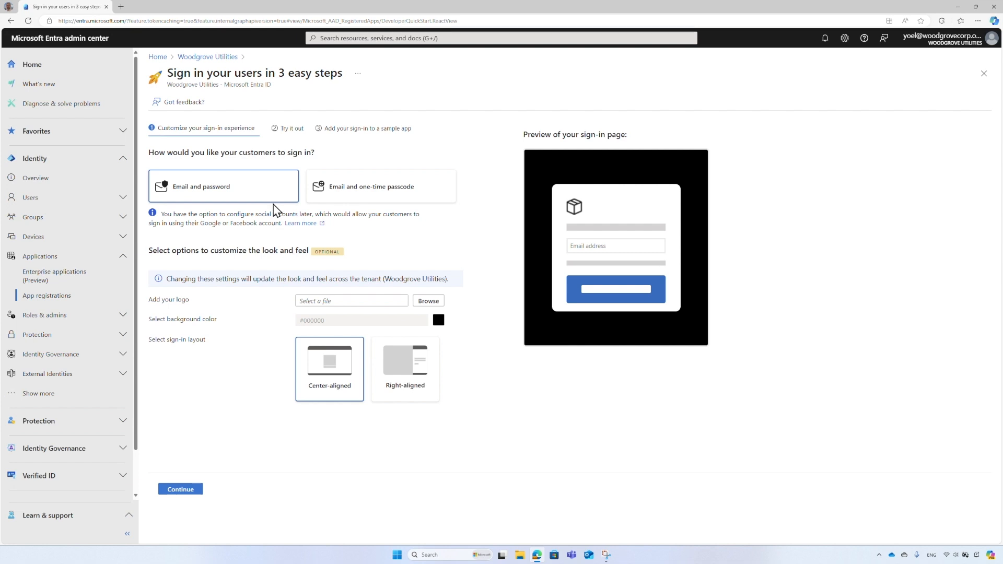
mouse_move(276, 202)
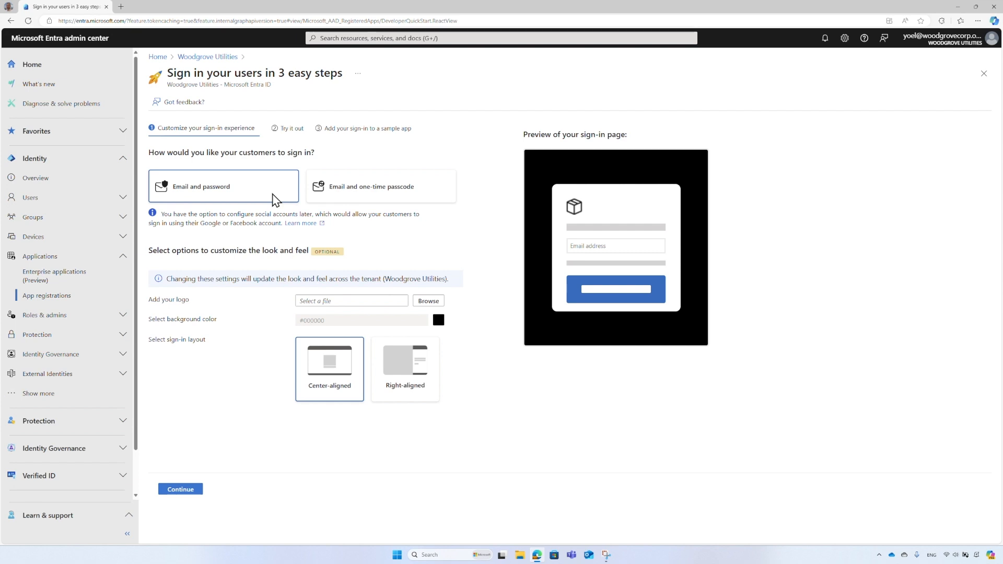
mouse_move(347, 200)
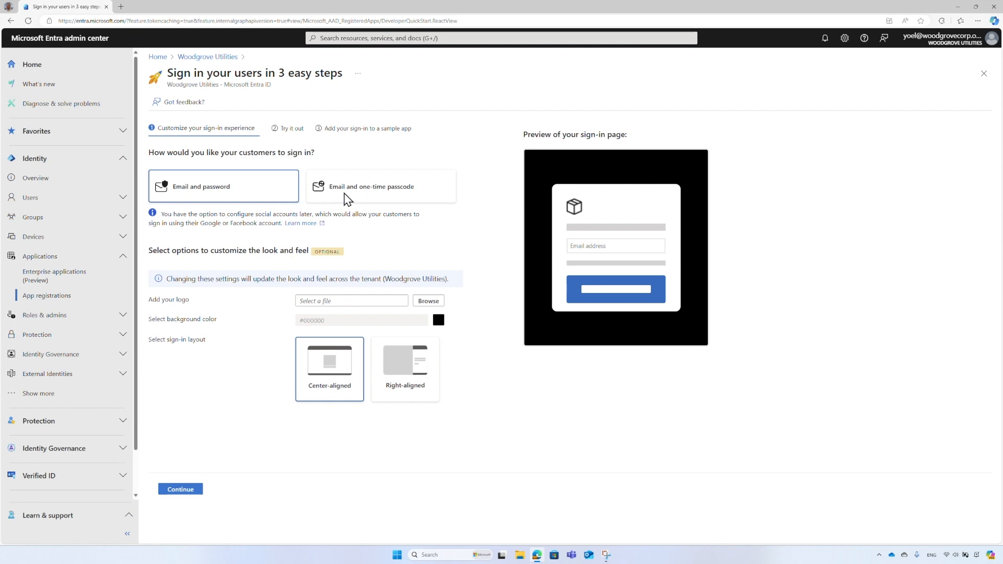
mouse_move(275, 195)
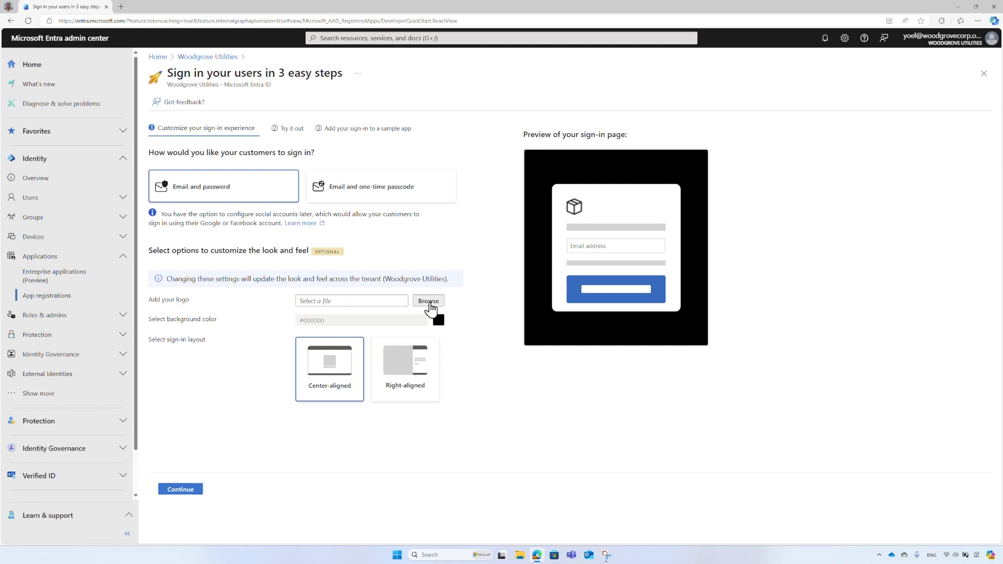
click(428, 301)
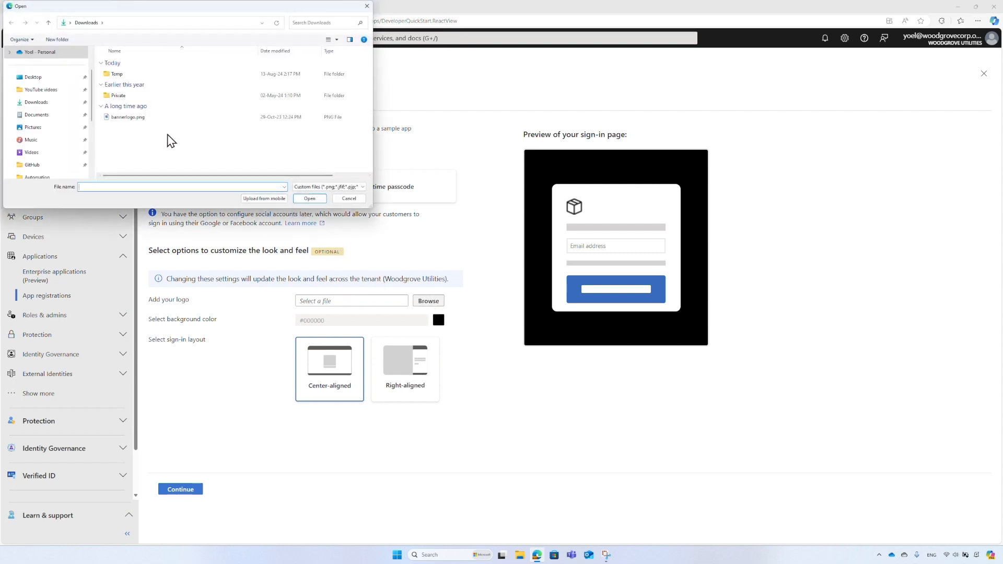
click(309, 199)
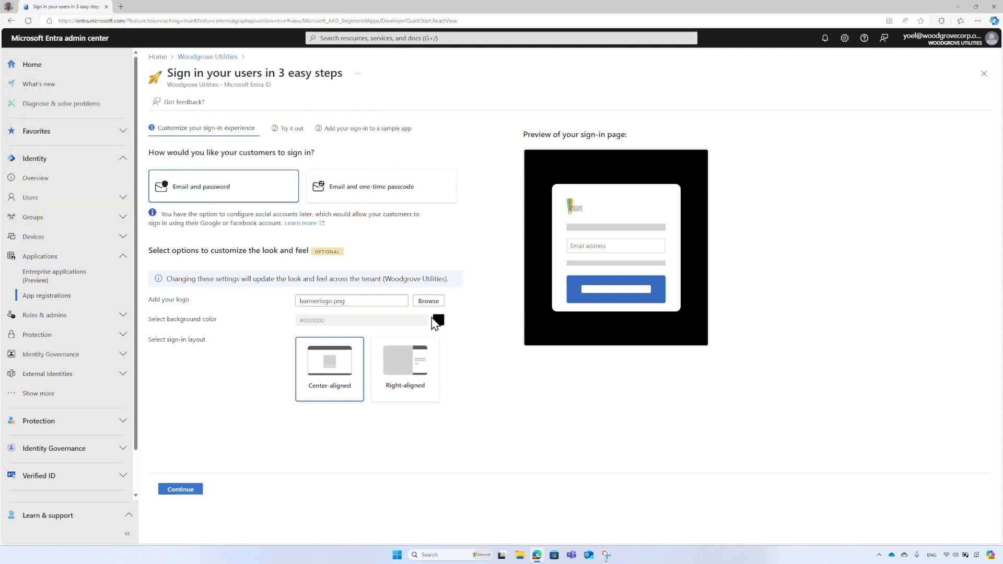
click(439, 320)
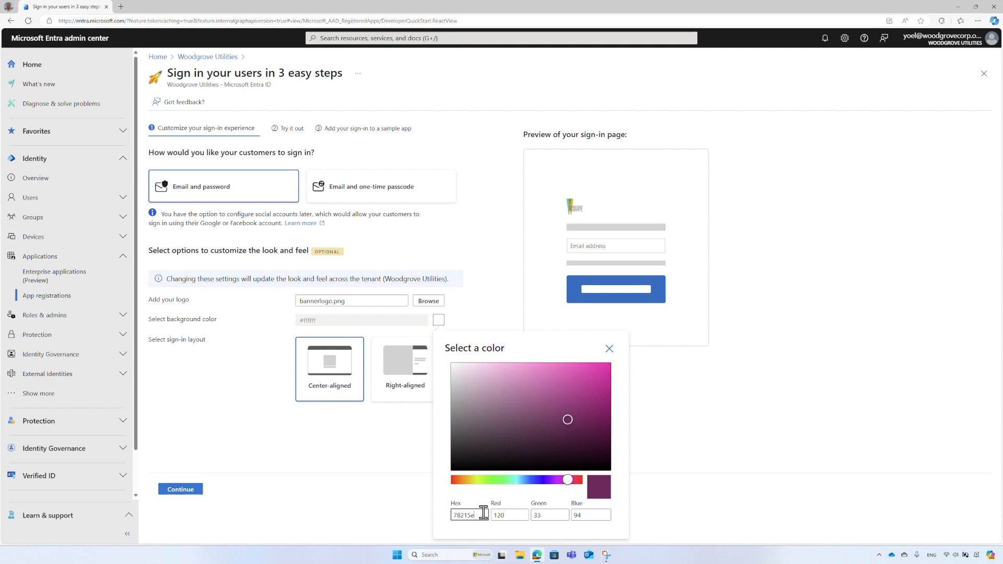
click(608, 349)
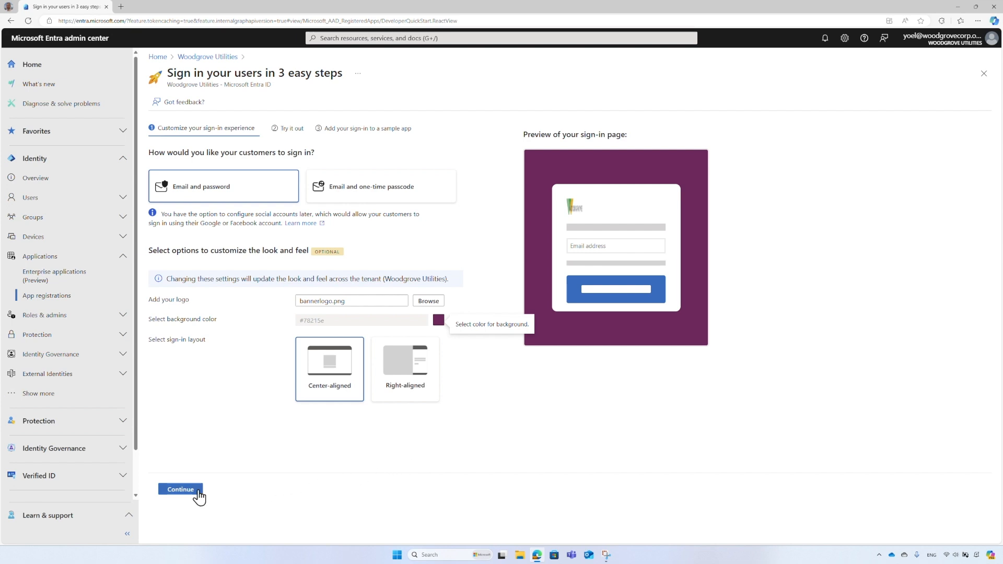
- Run the sign-up experience test in a new tab
click(181, 489)
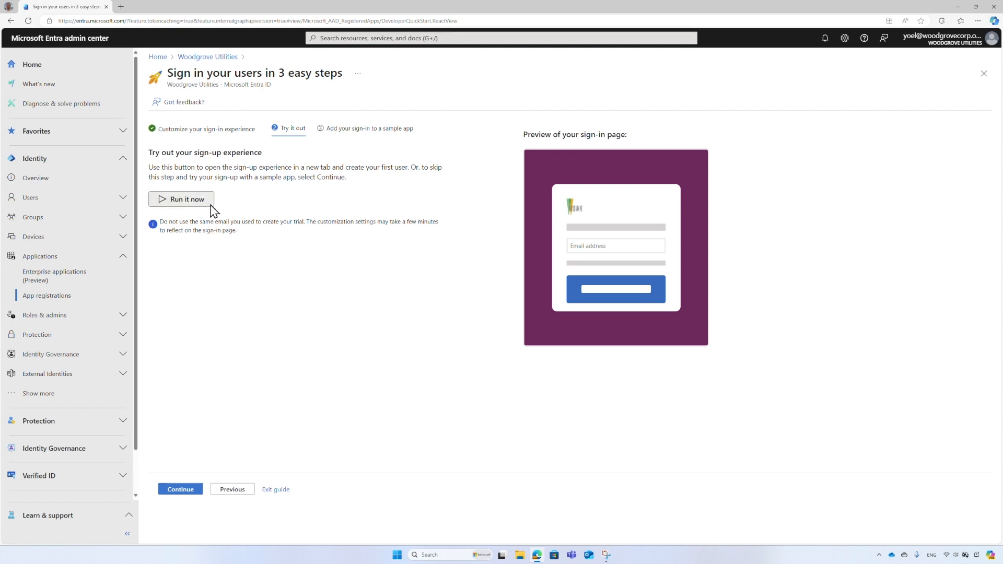
click(182, 200)
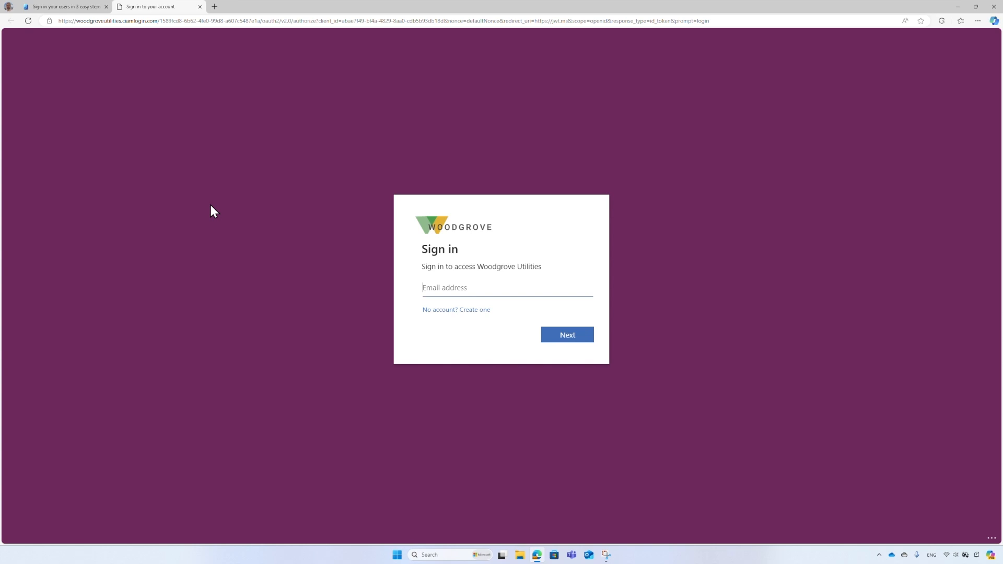
mouse_move(359, 325)
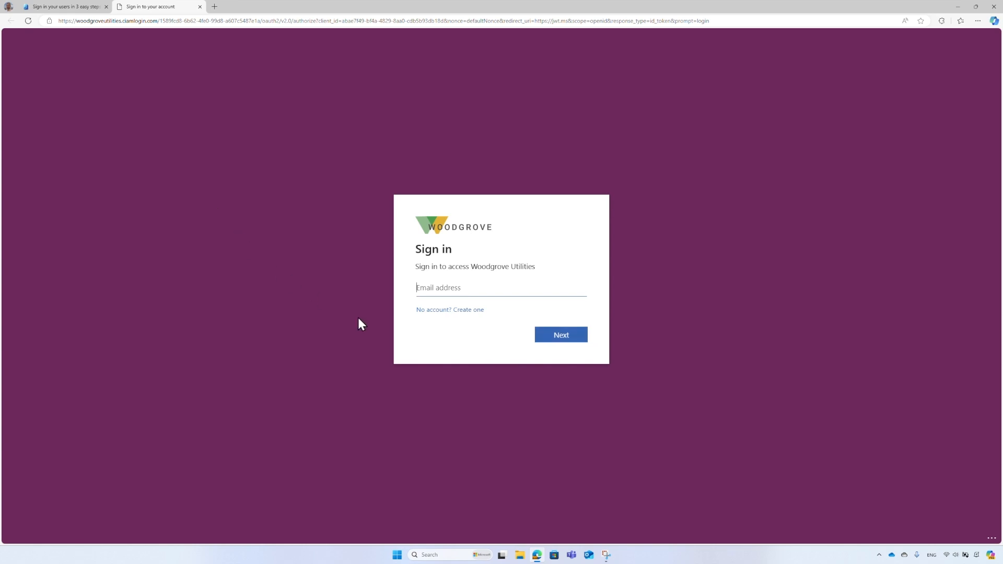
mouse_move(450, 310)
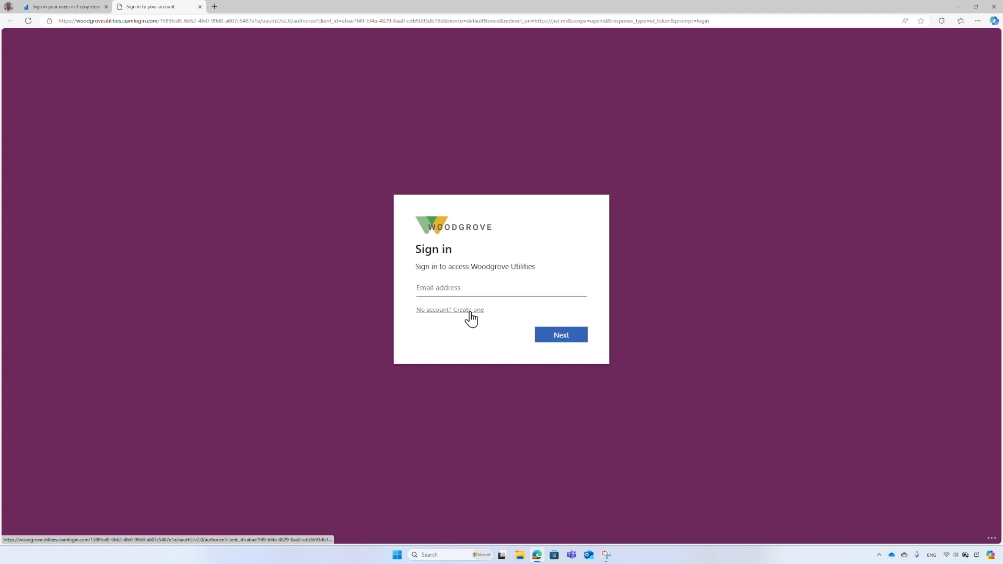
click(450, 310)
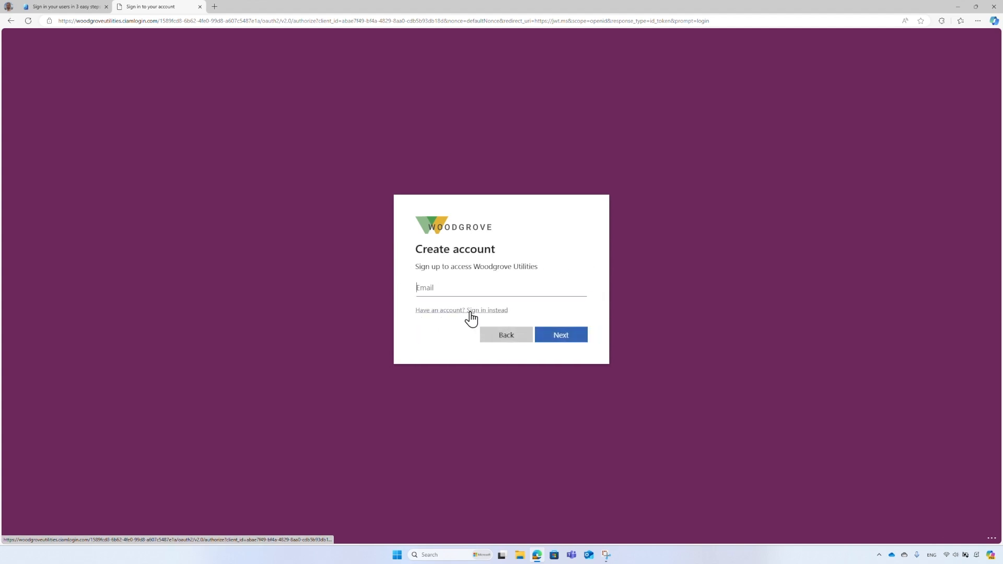
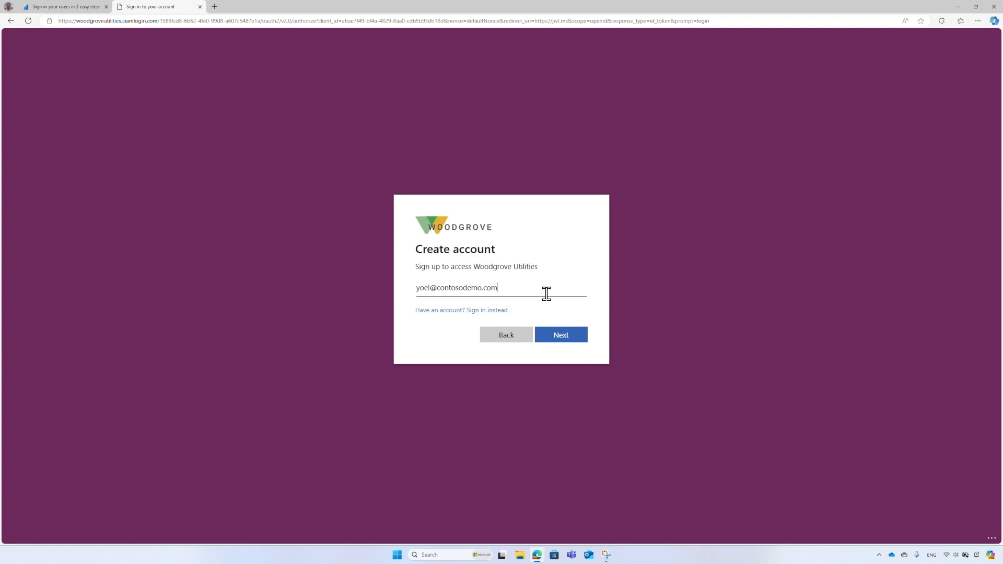
mouse_move(563, 318)
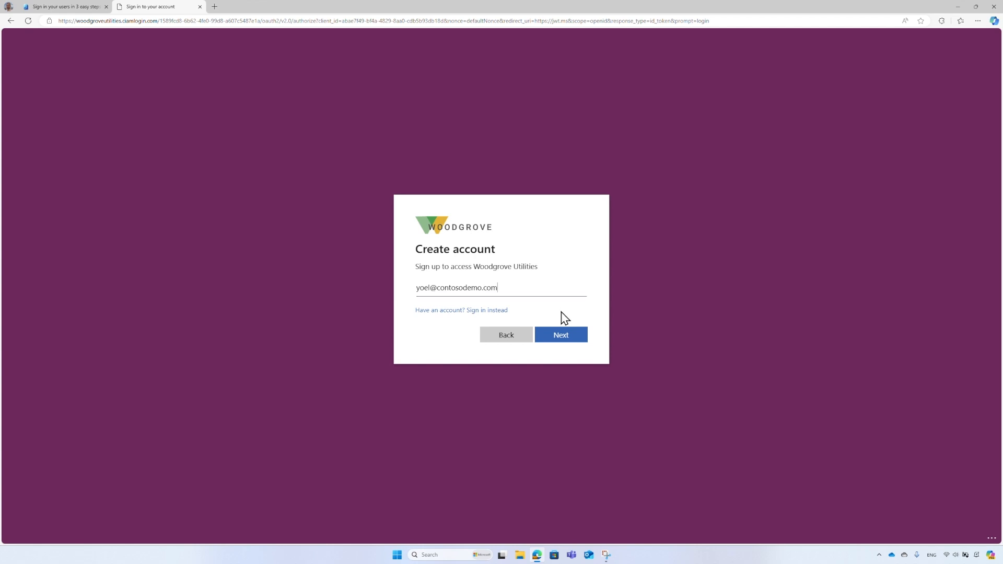
click(560, 334)
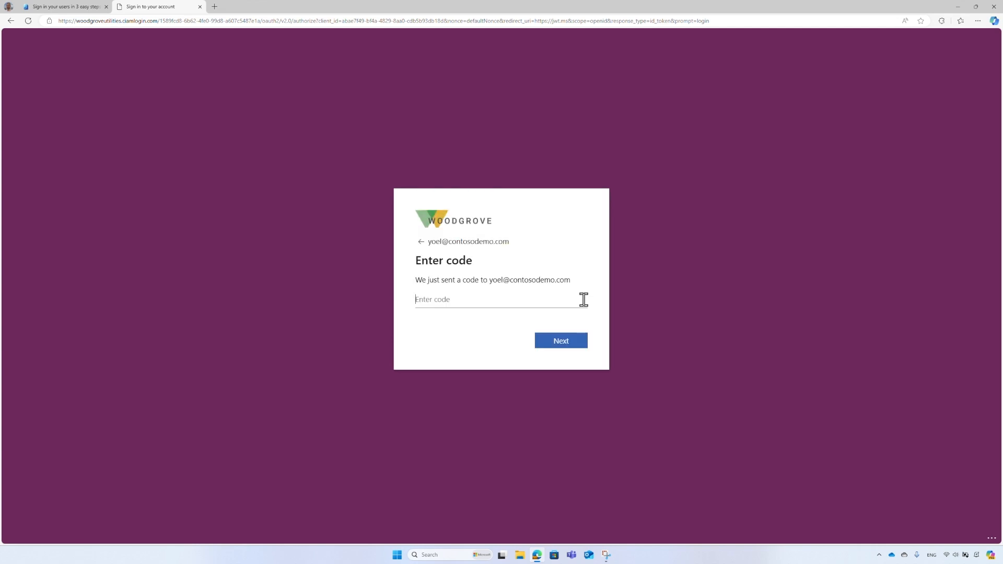
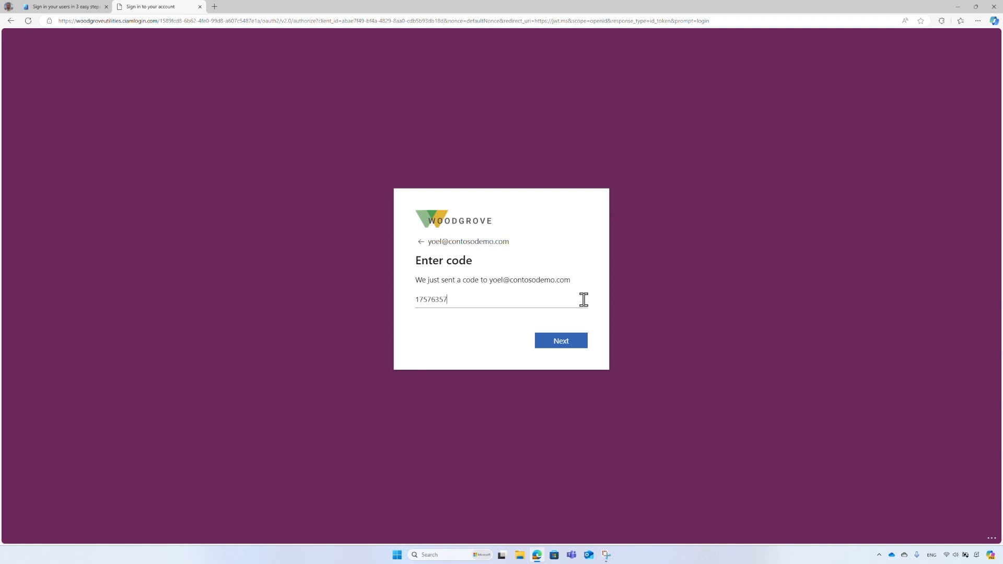
- Verify the emailed one-time code and set the account password to complete sign-up
click(560, 340)
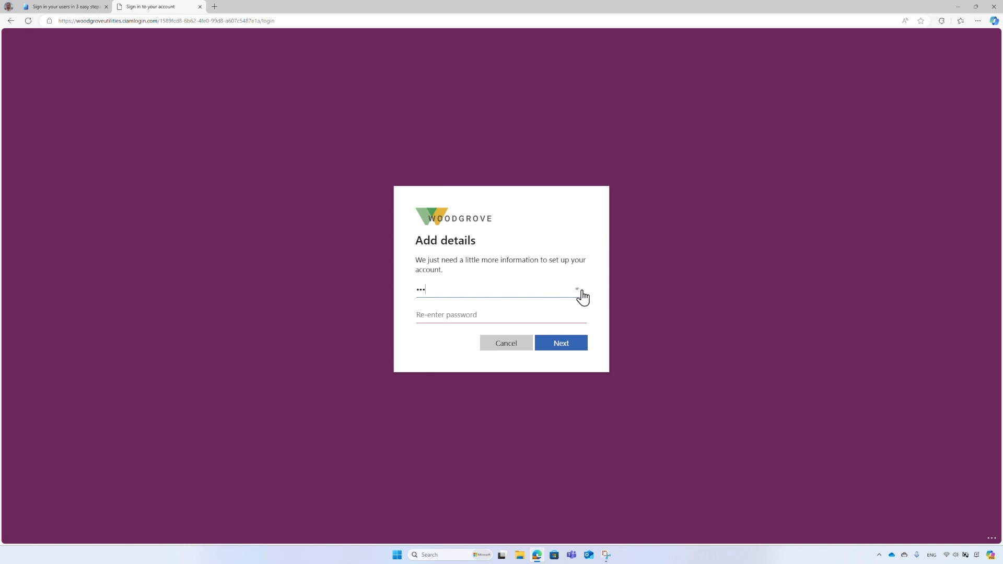
text(password)
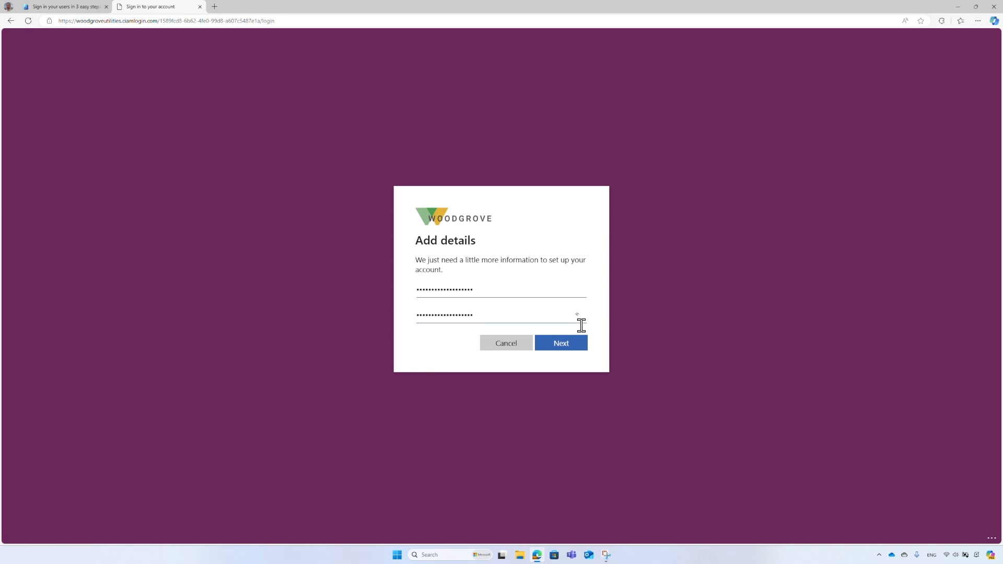
click(561, 343)
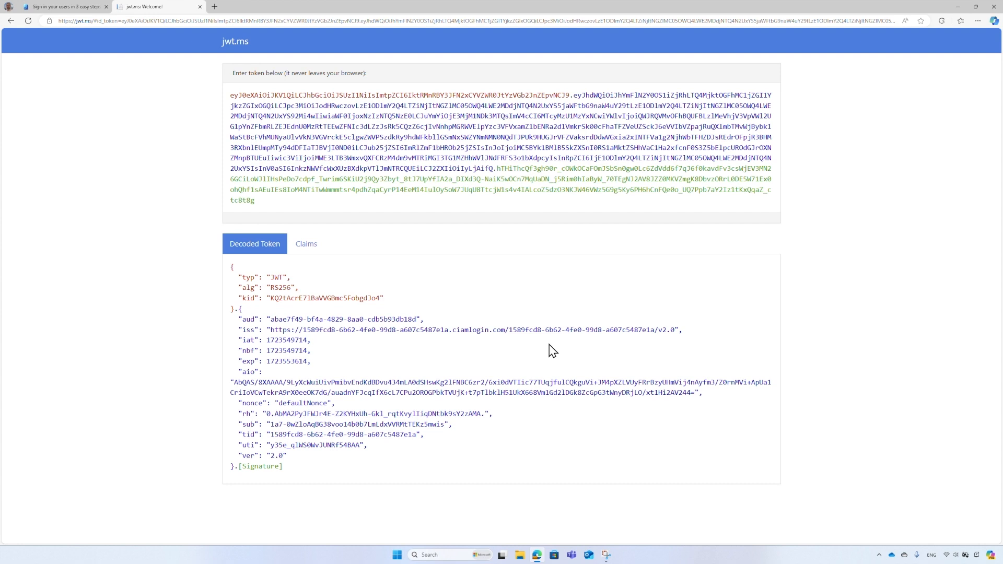
mouse_move(527, 325)
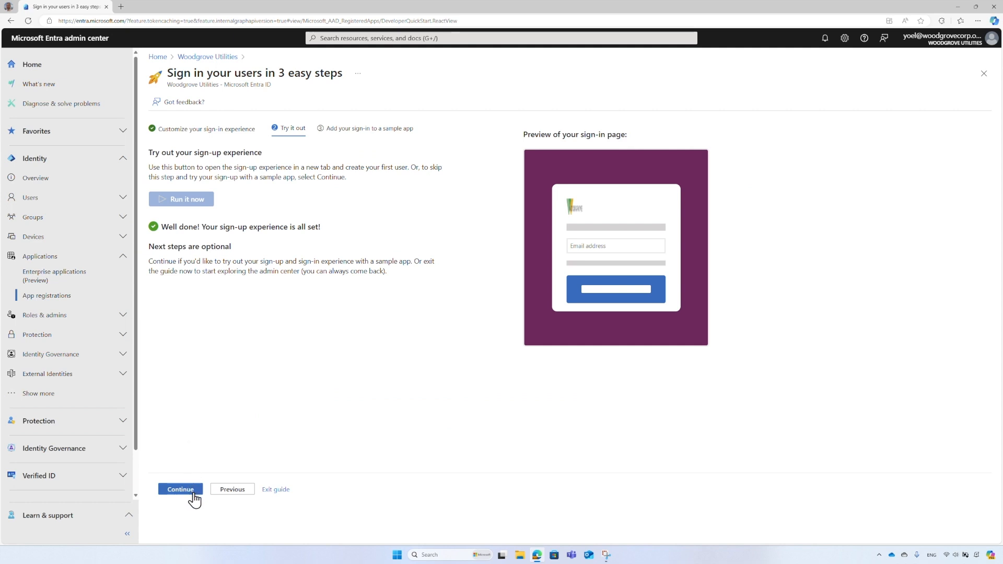
- Choose a Single page application sample in React in the sample-app step
click(180, 490)
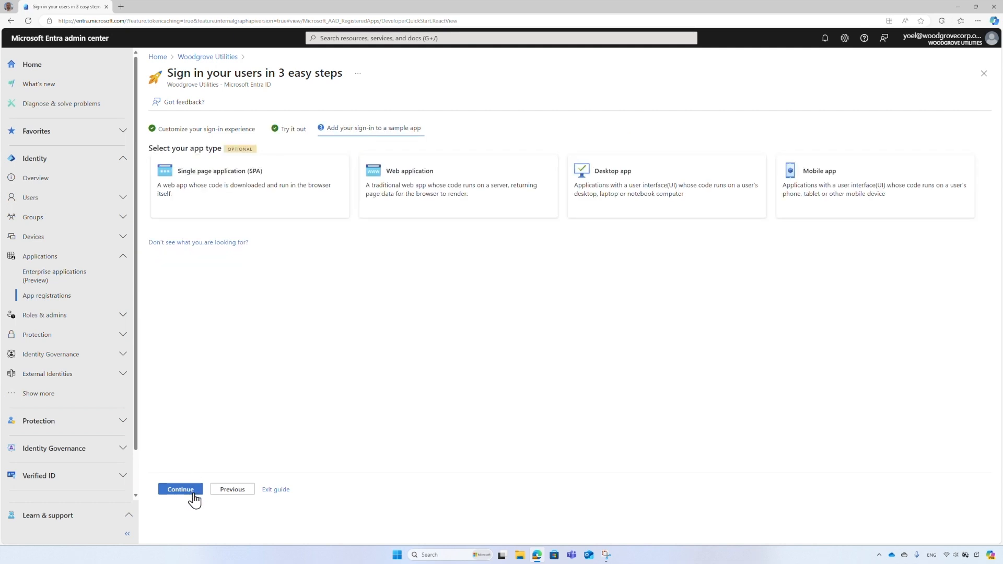
mouse_move(226, 461)
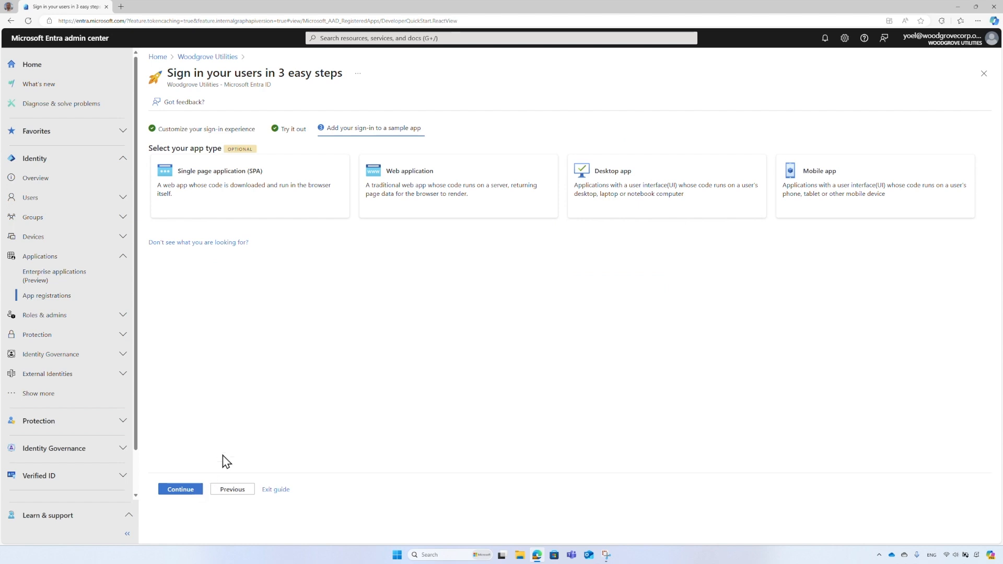
click(249, 185)
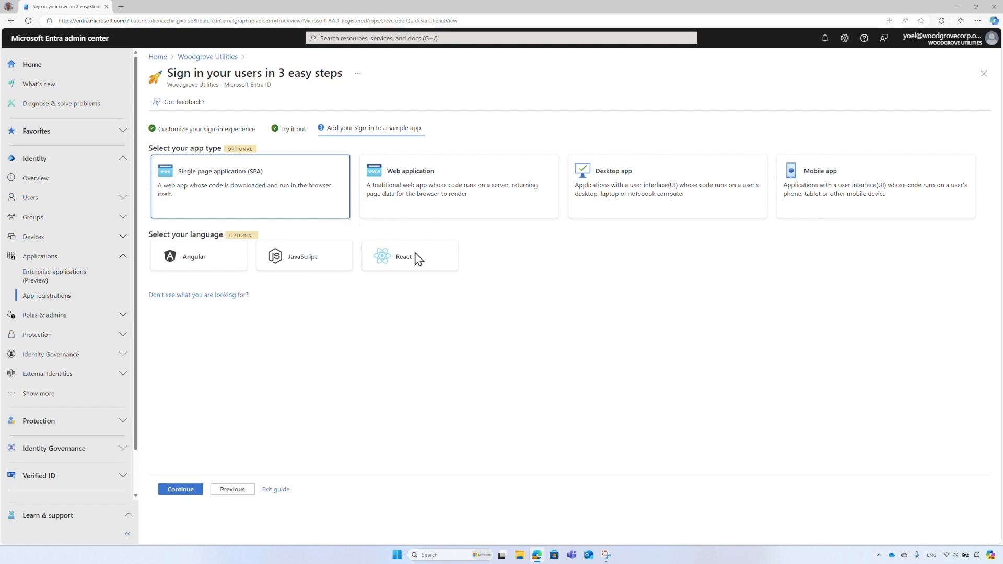
click(409, 256)
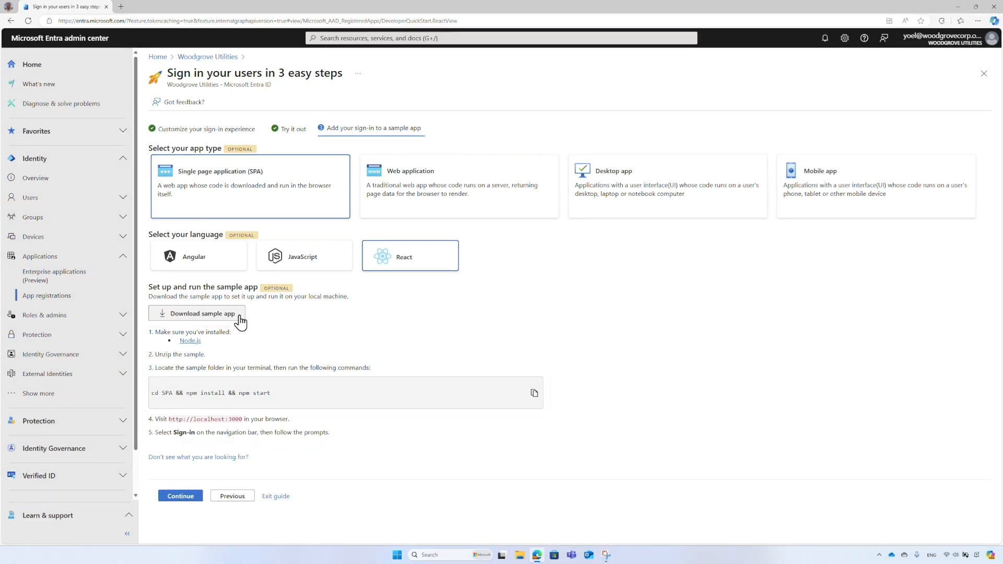
- Download the React sample and extract CIAM-ReactSpa.zip into Downloads with Extract All
click(197, 313)
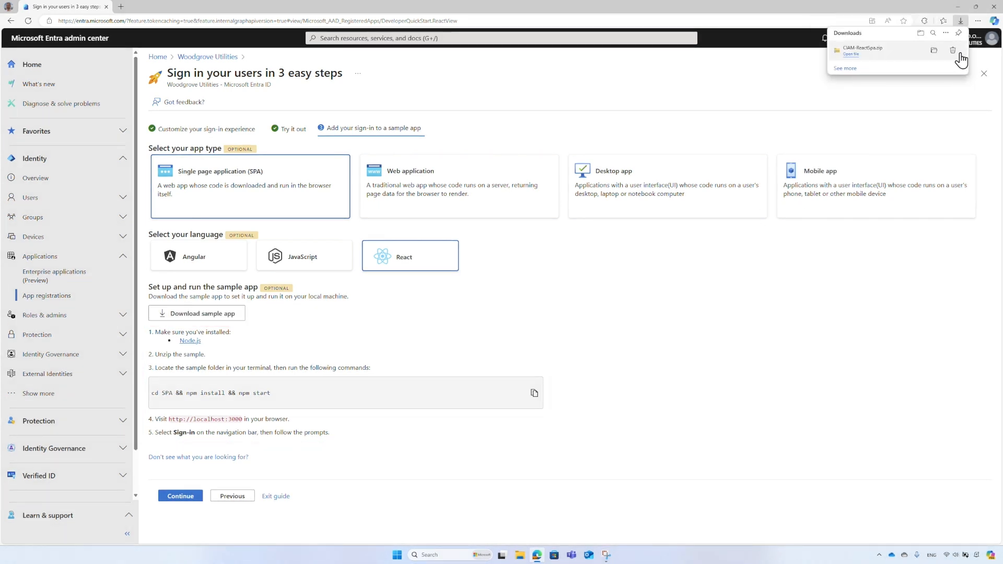
right_click(460, 239)
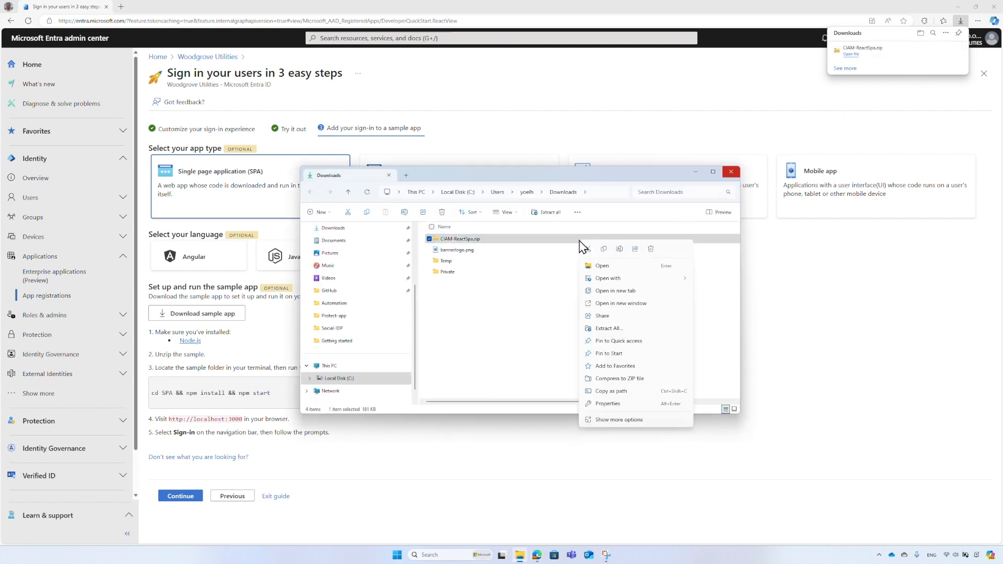
click(609, 329)
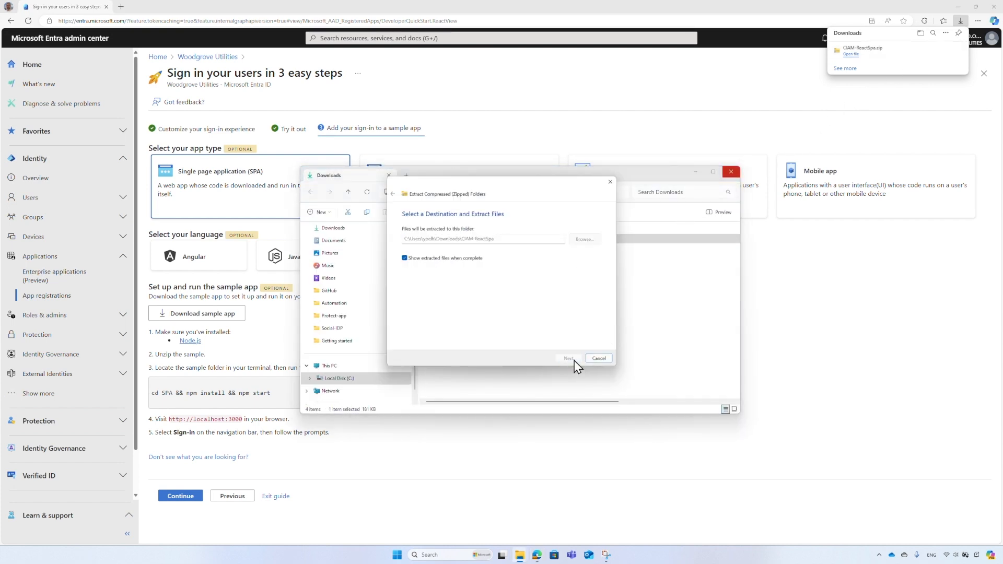
click(568, 357)
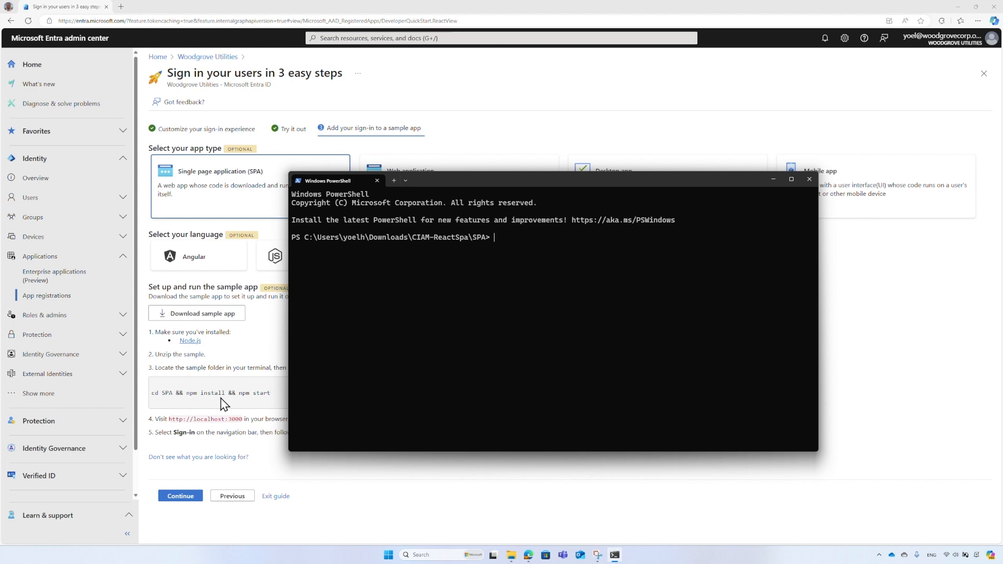
- Run npm install, then start the React sample's dev server at localhost:3000
text(npm install)
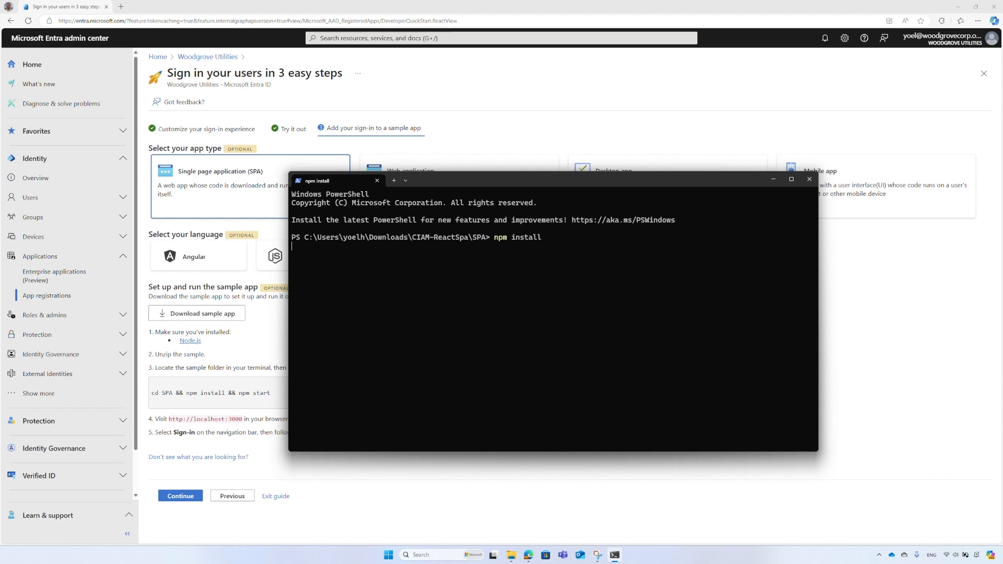
key(Return)
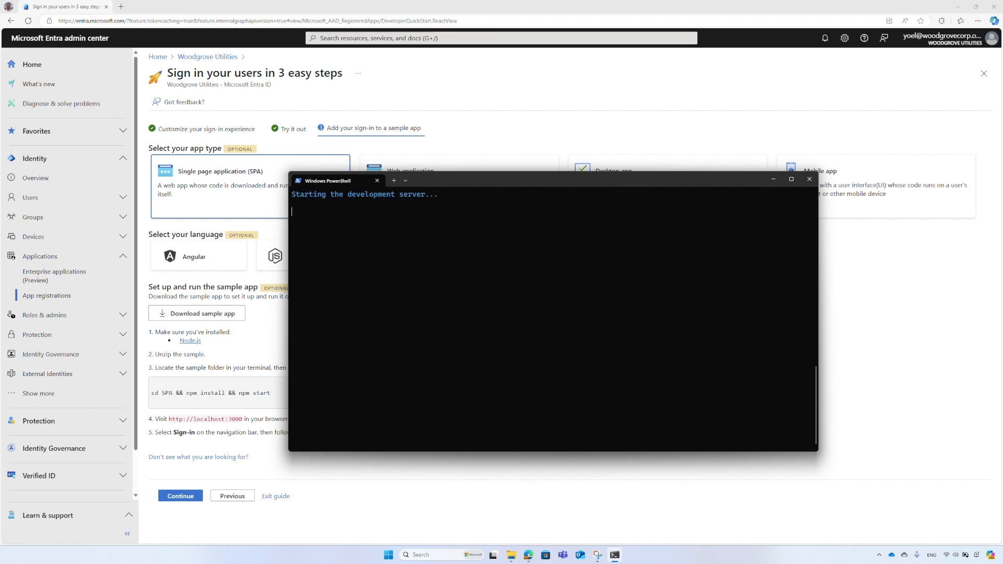
click(158, 6)
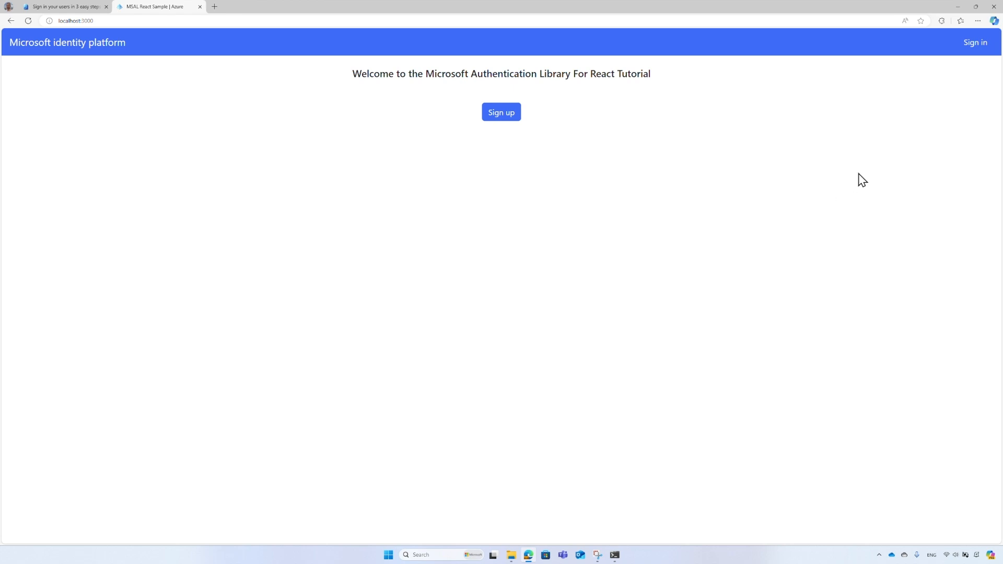
mouse_move(975, 43)
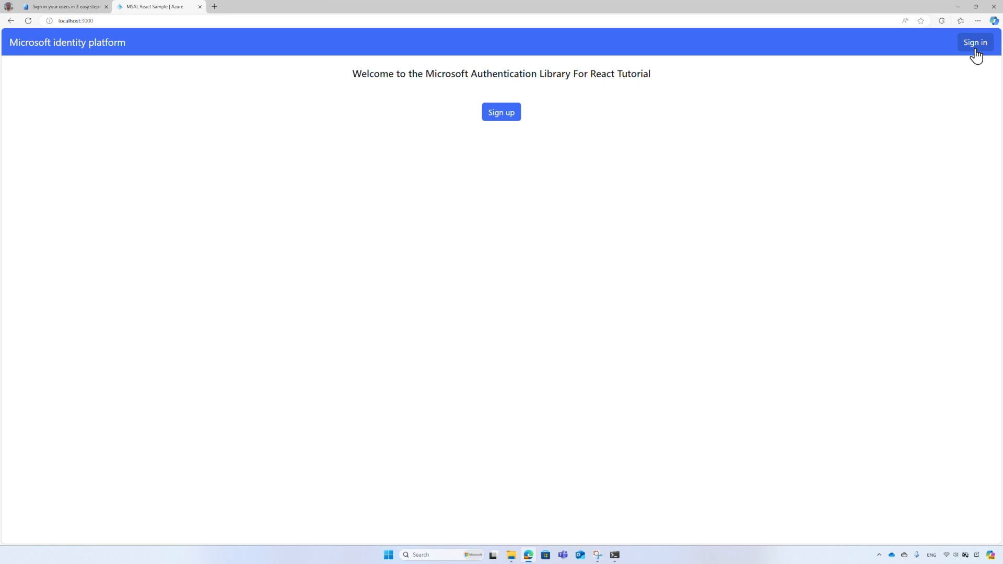
- Sign in to the MSAL React sample, review the ID token claims, then sign out
click(975, 43)
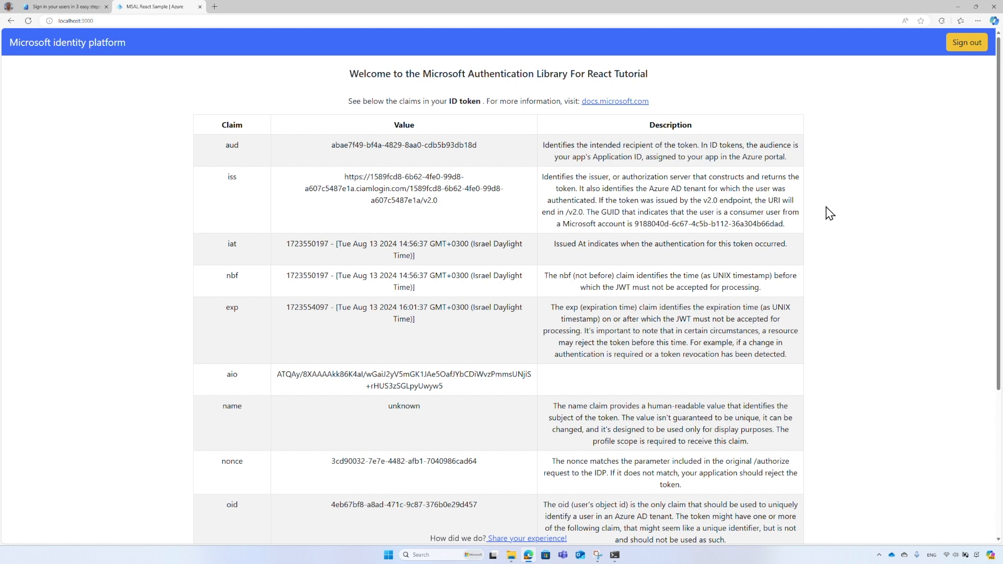
click(966, 43)
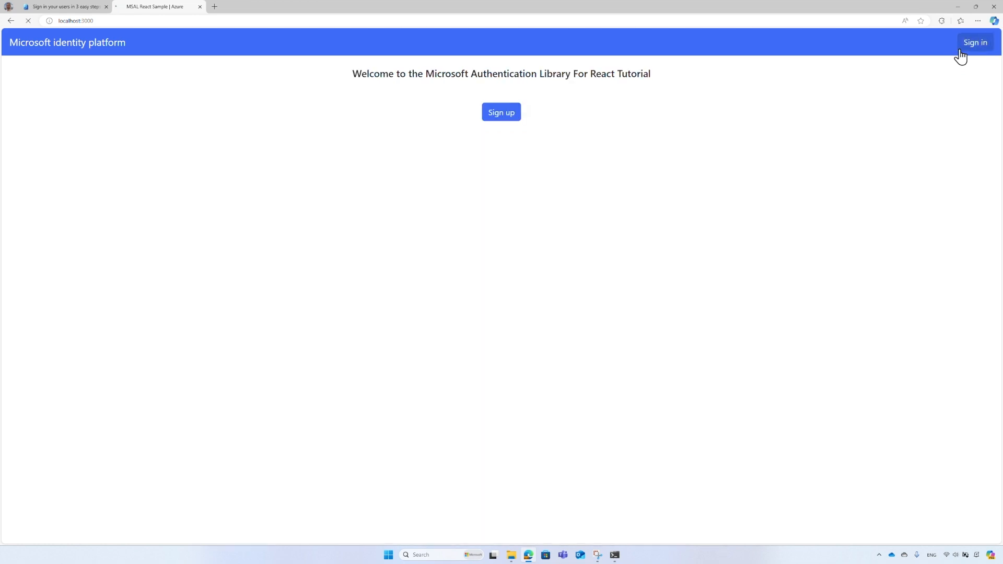
click(974, 42)
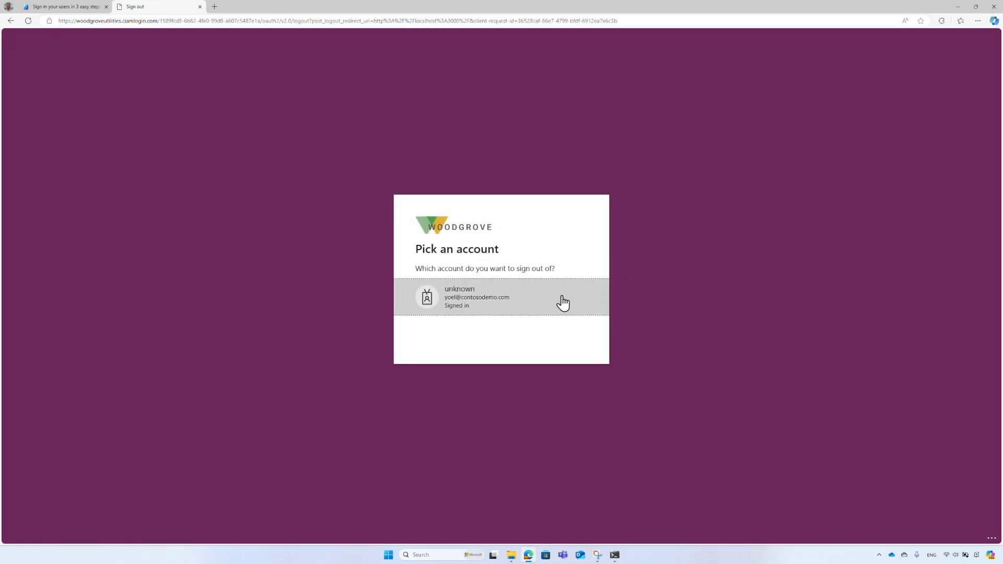
click(200, 6)
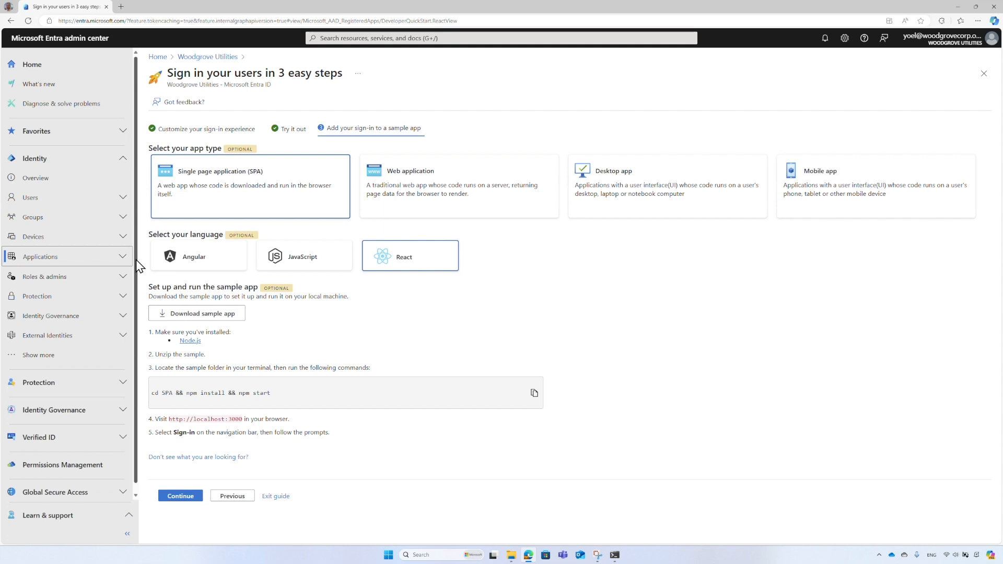
mouse_move(106, 371)
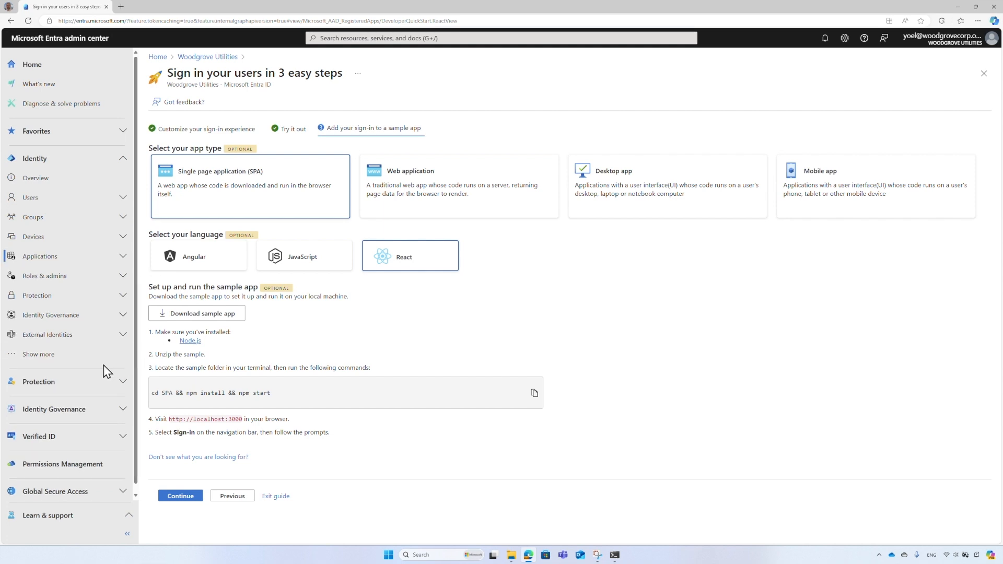
- Open Company branding and start editing the default sign-in experience
click(38, 355)
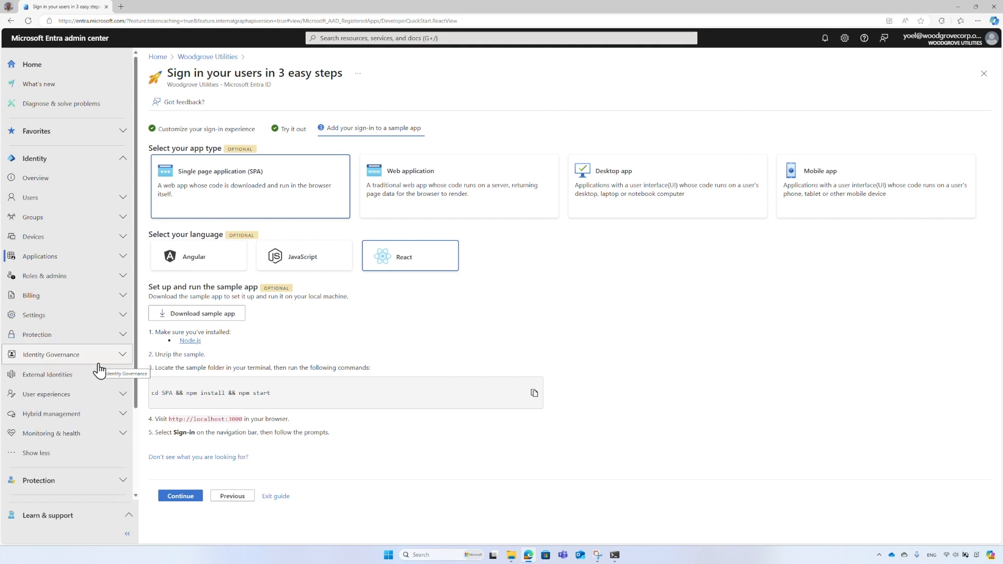
click(45, 393)
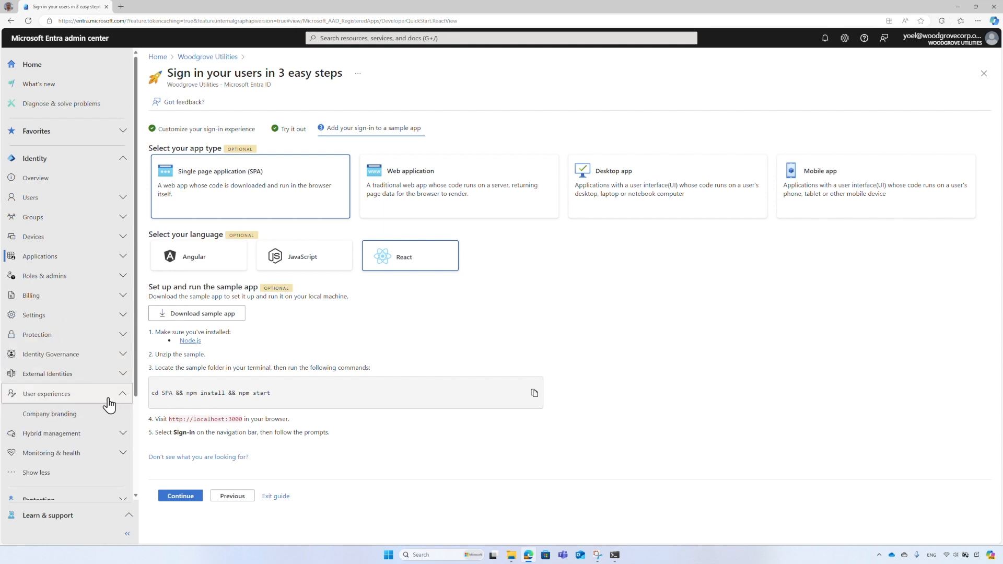
click(49, 413)
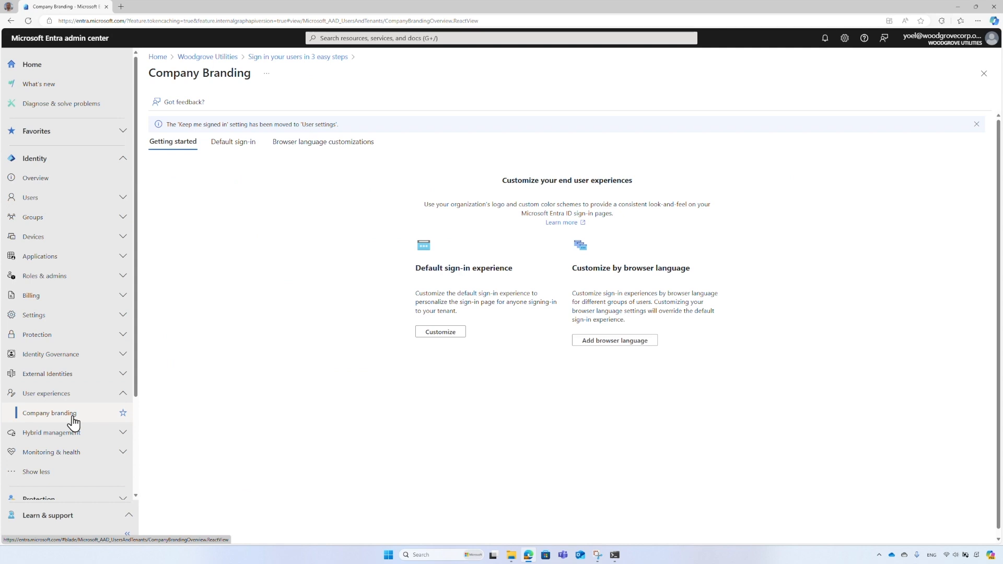
click(233, 142)
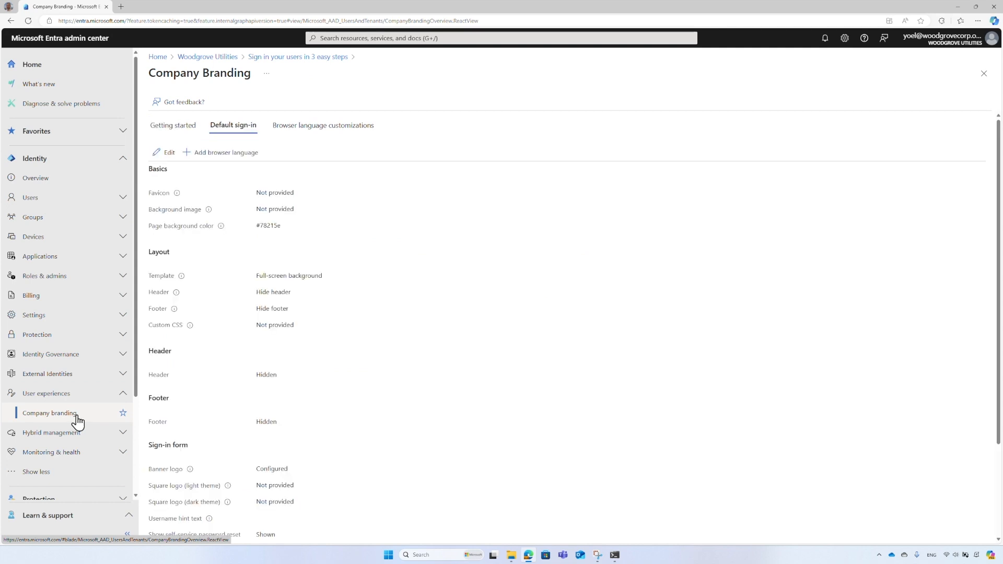
click(165, 154)
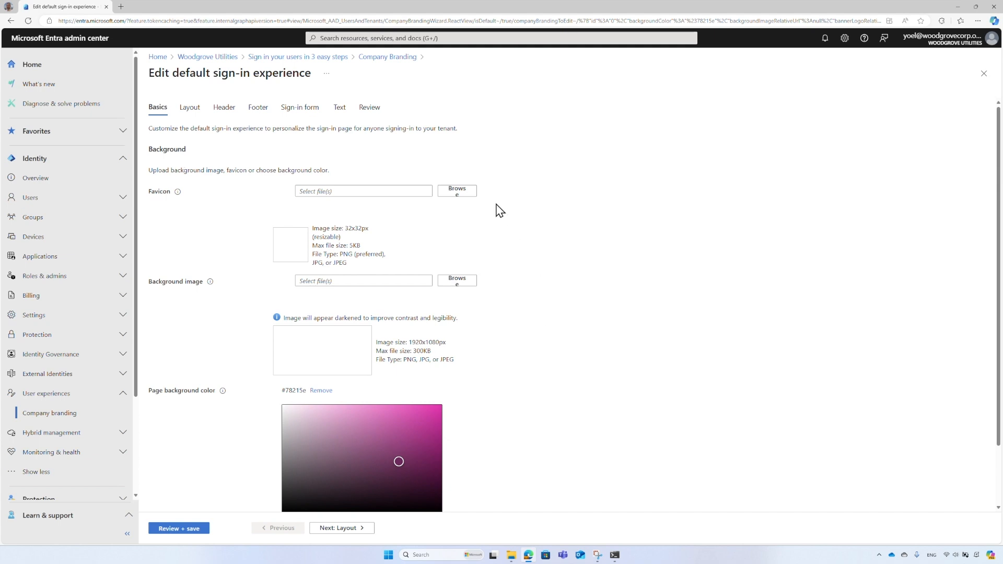
mouse_move(427, 474)
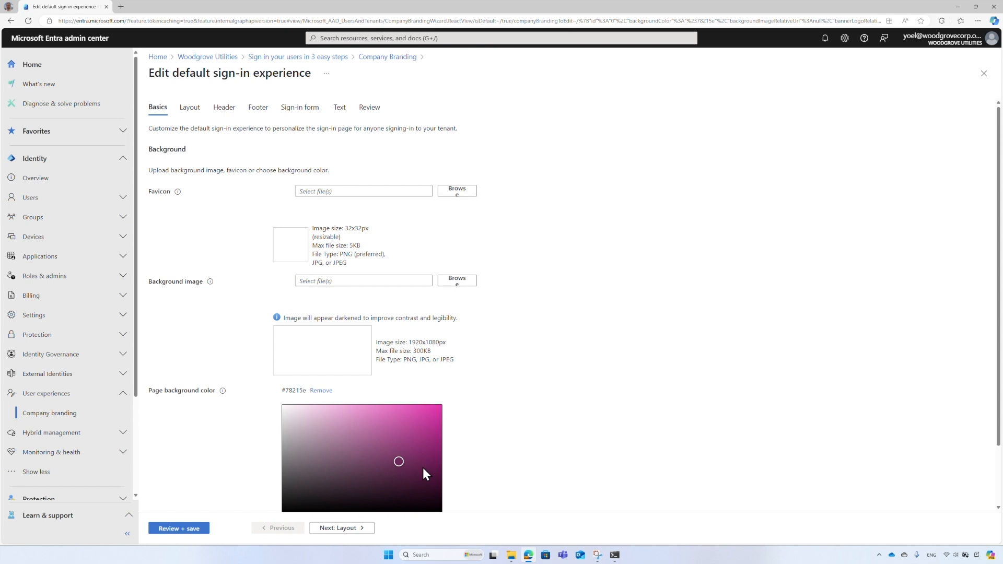
mouse_move(342, 528)
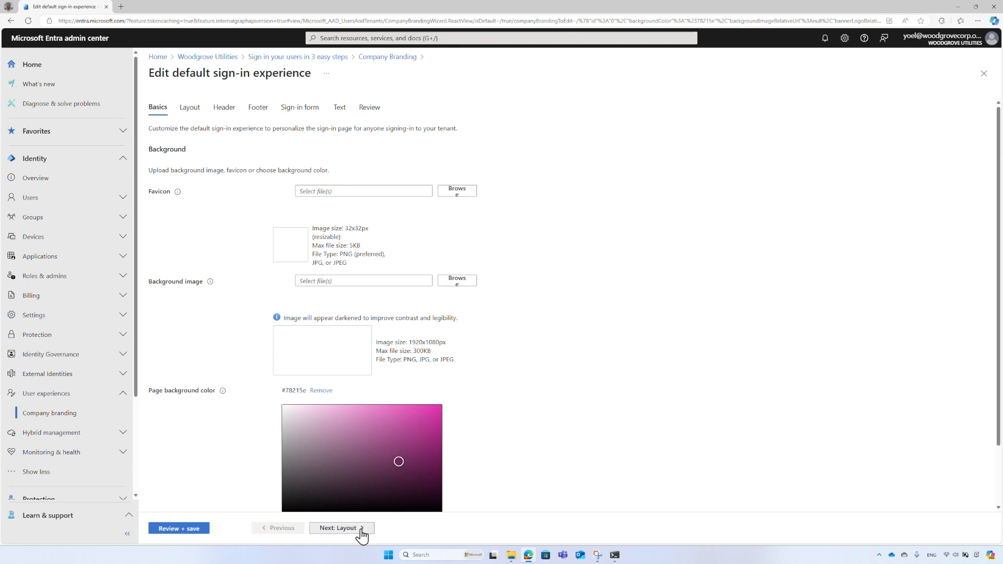
- Step through the Layout, Header, Footer and Sign-in form settings to the Text tab
click(338, 527)
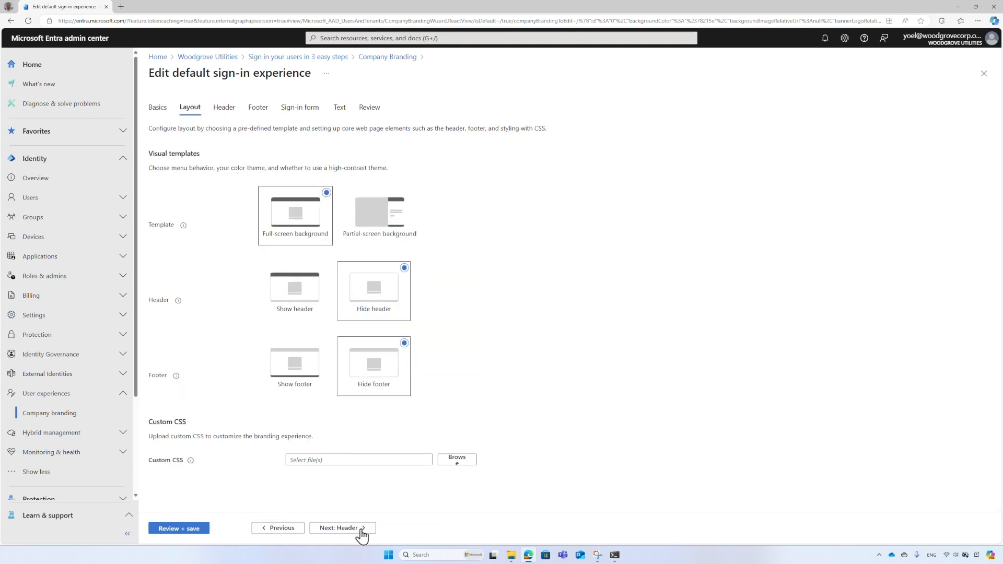
mouse_move(437, 472)
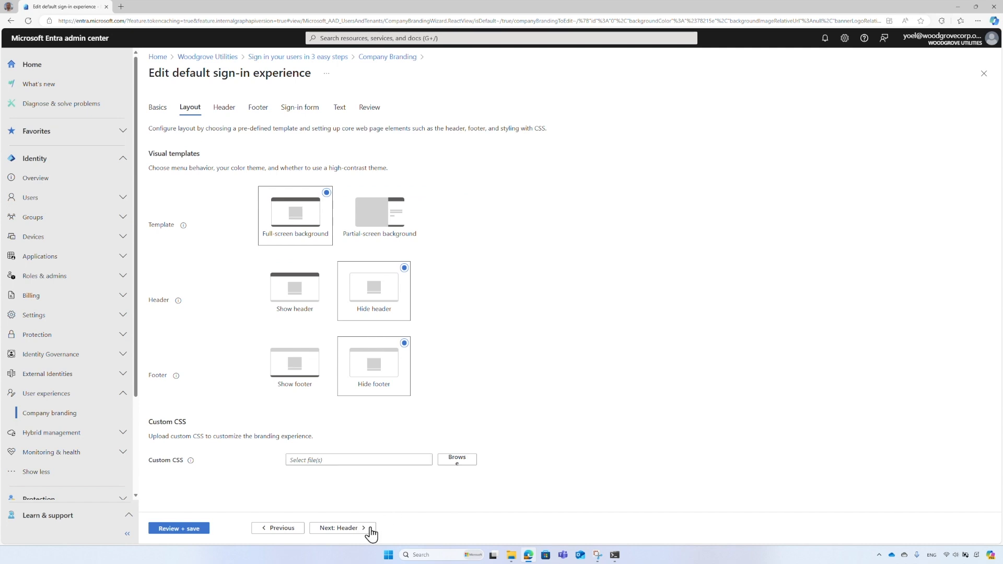
click(339, 527)
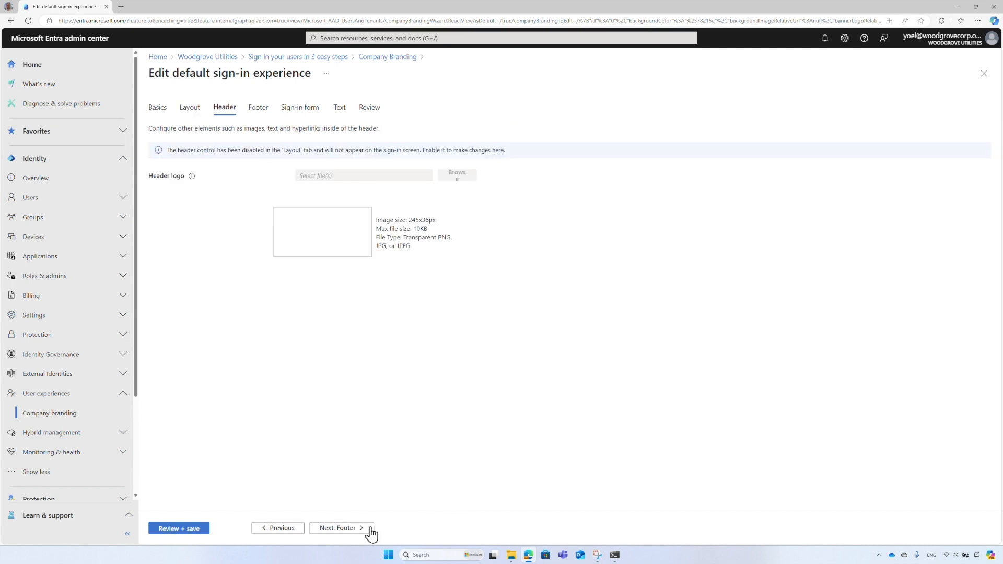
click(337, 528)
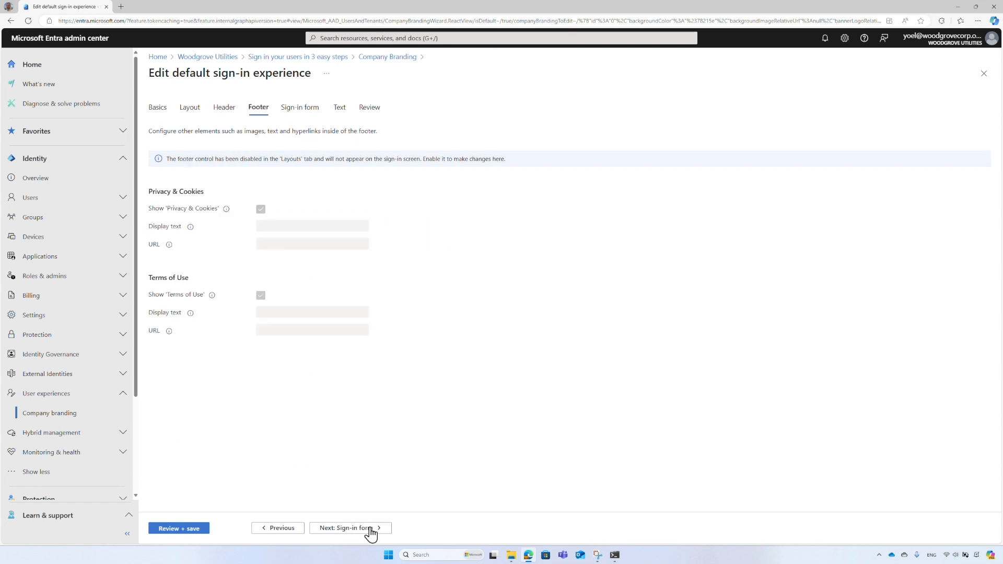
click(347, 528)
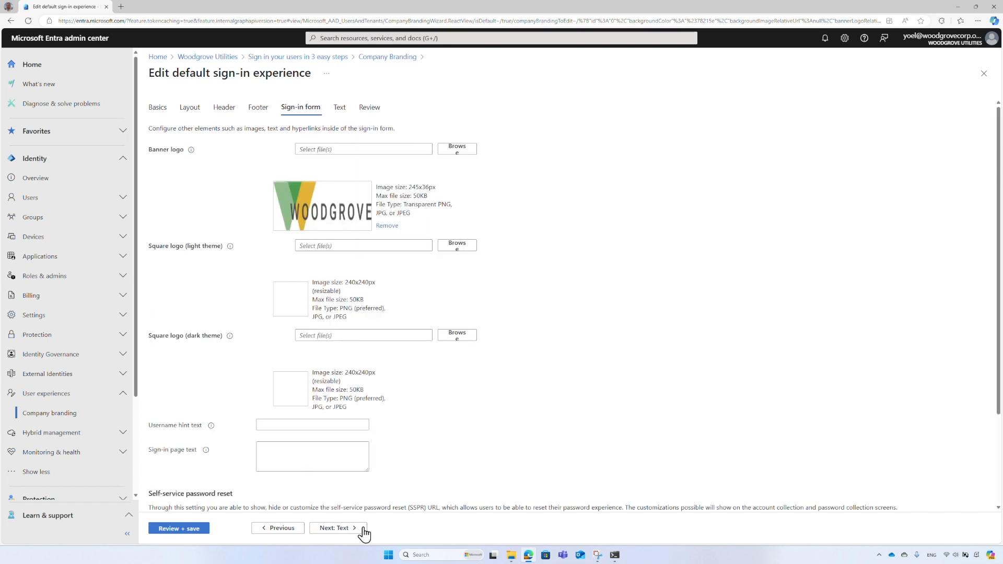
mouse_move(364, 232)
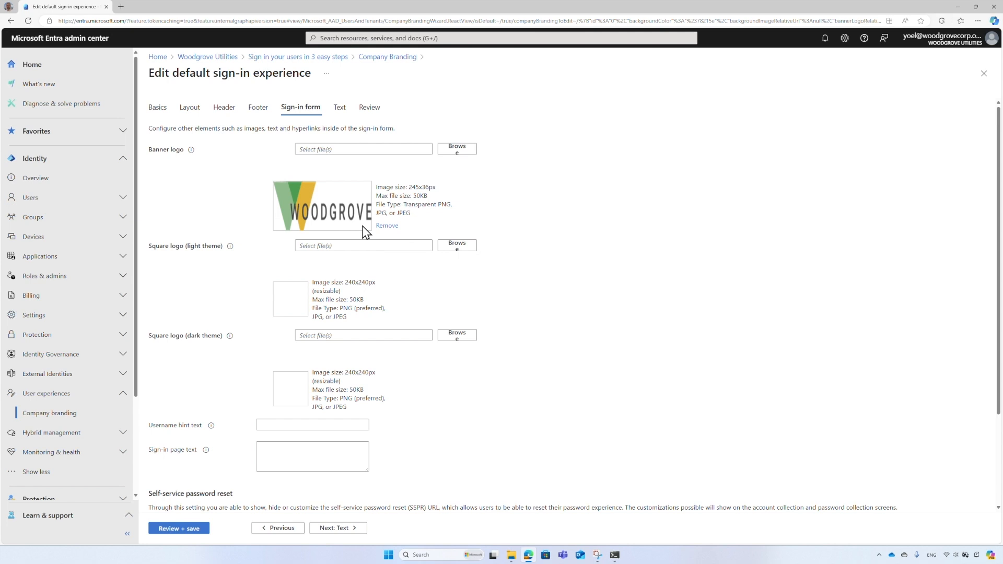
mouse_move(367, 532)
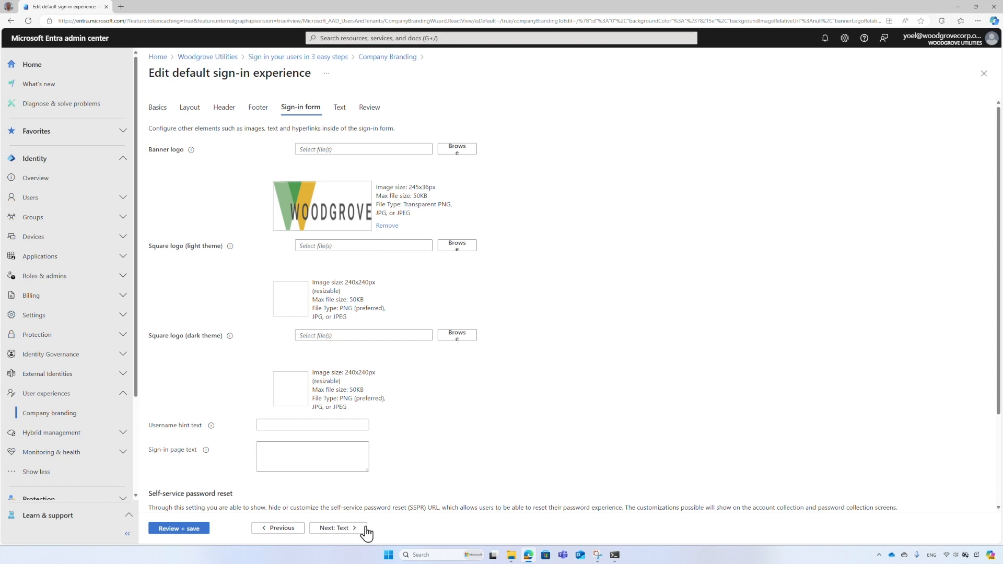
click(335, 528)
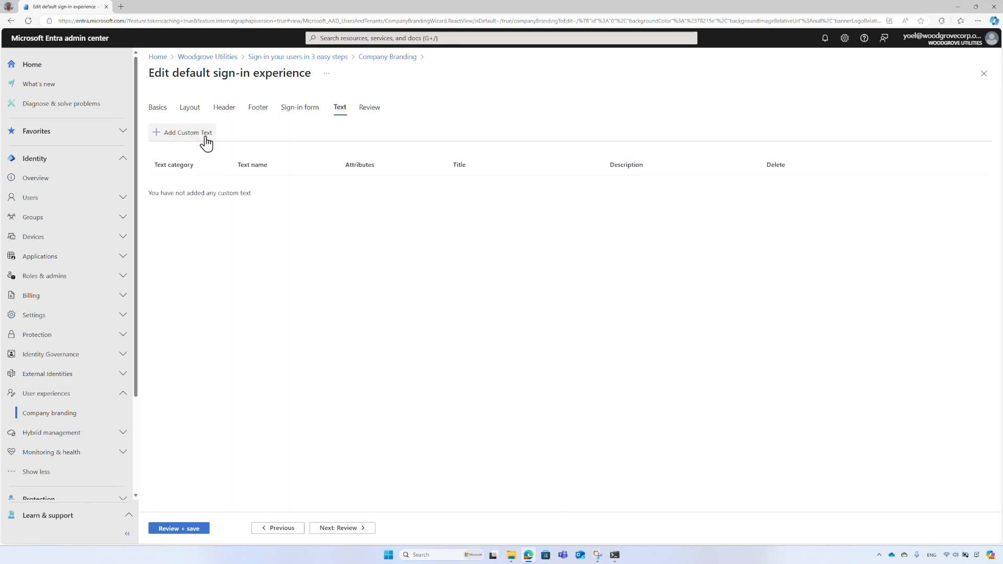
mouse_move(255, 302)
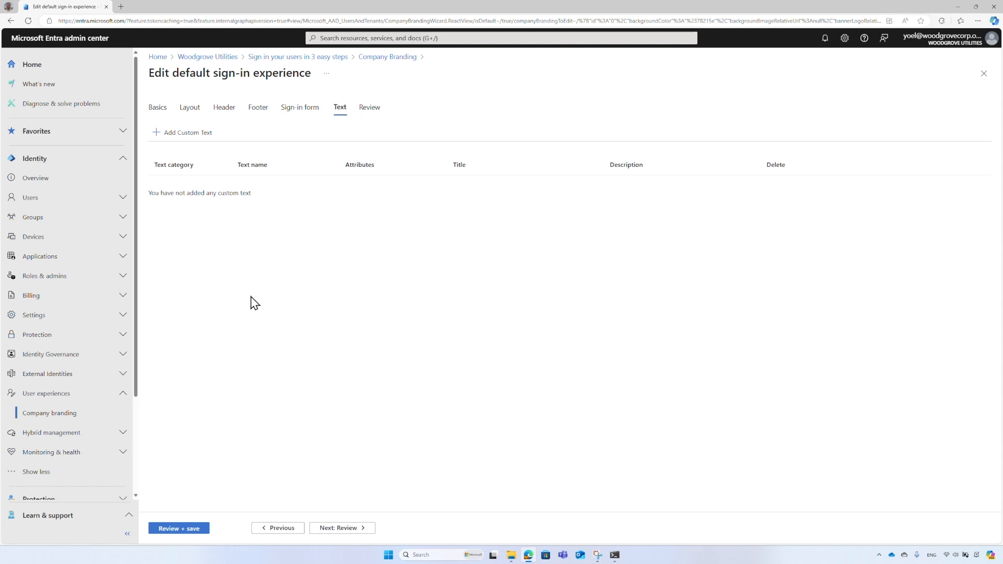
mouse_move(227, 325)
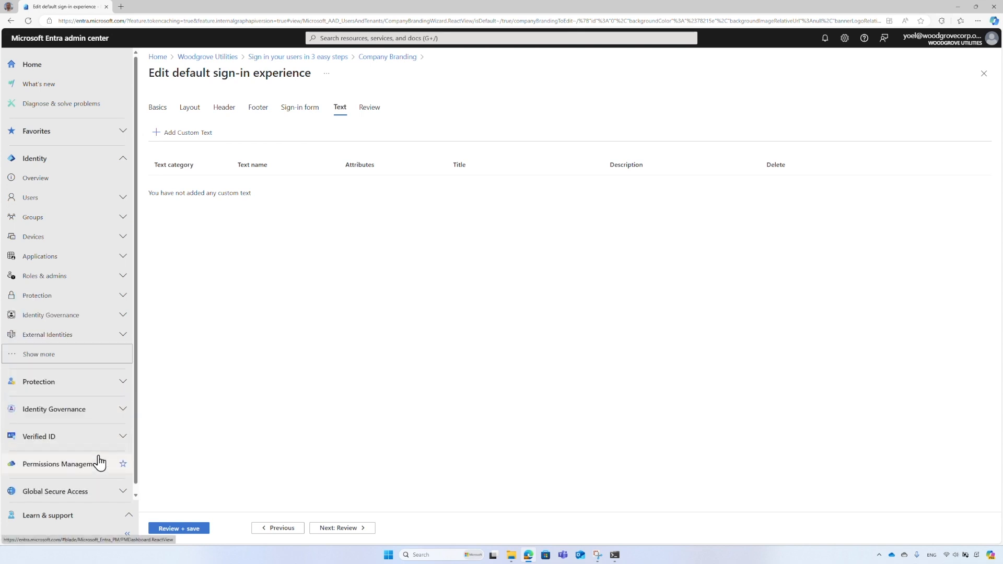
mouse_move(93, 268)
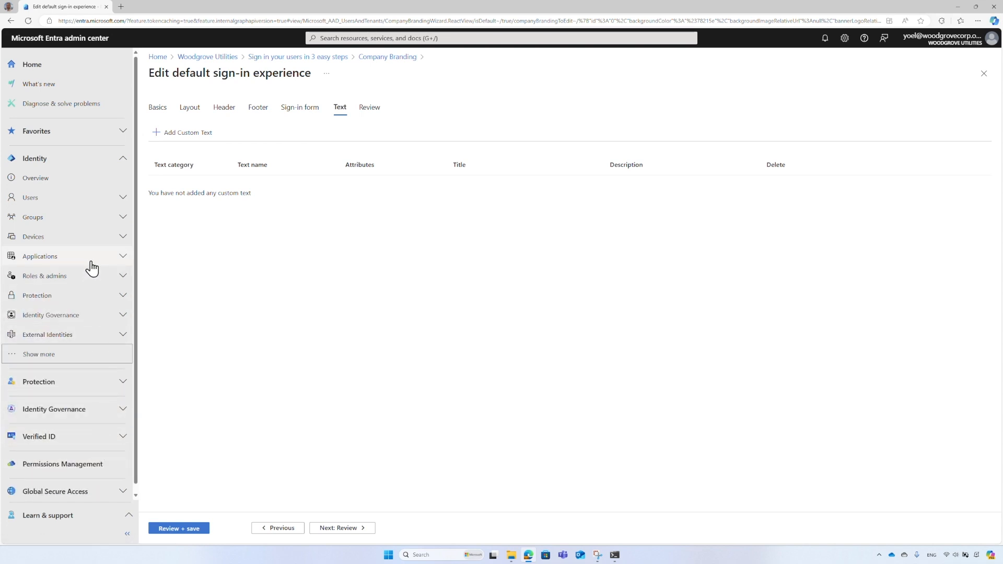
- Open QuickStart Application from All applications and view its Web and SPA redirect URIs
click(40, 256)
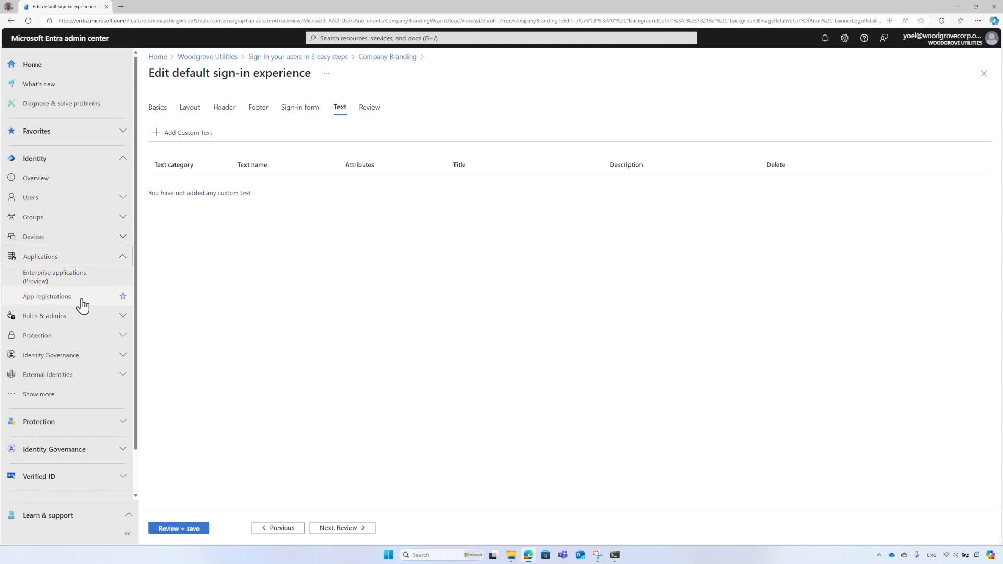
click(46, 296)
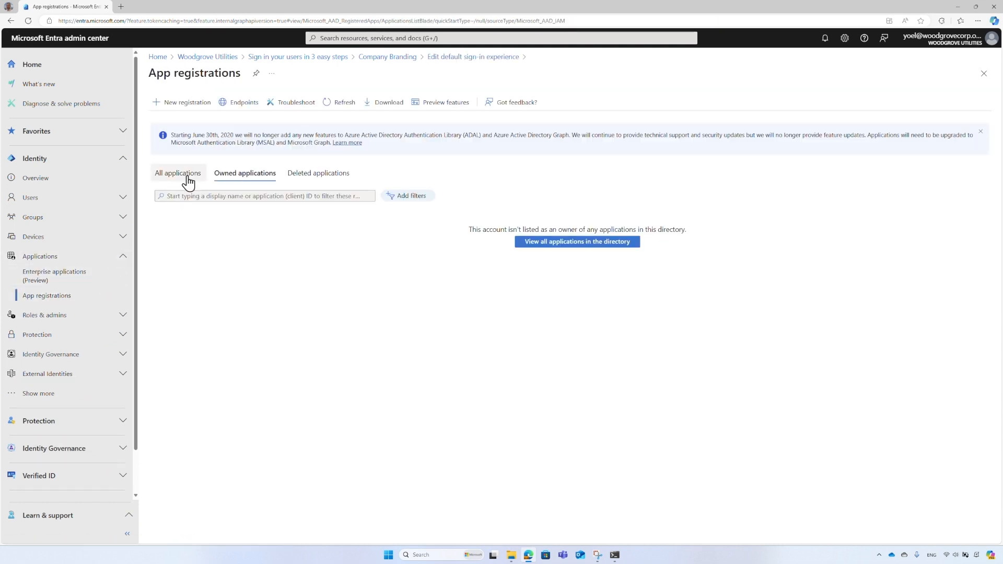
click(178, 173)
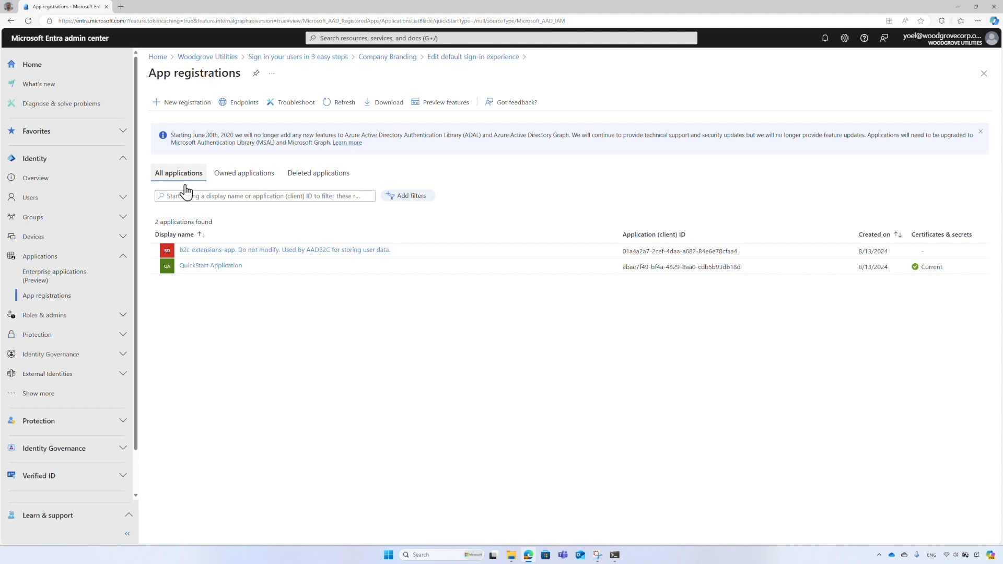
click(211, 265)
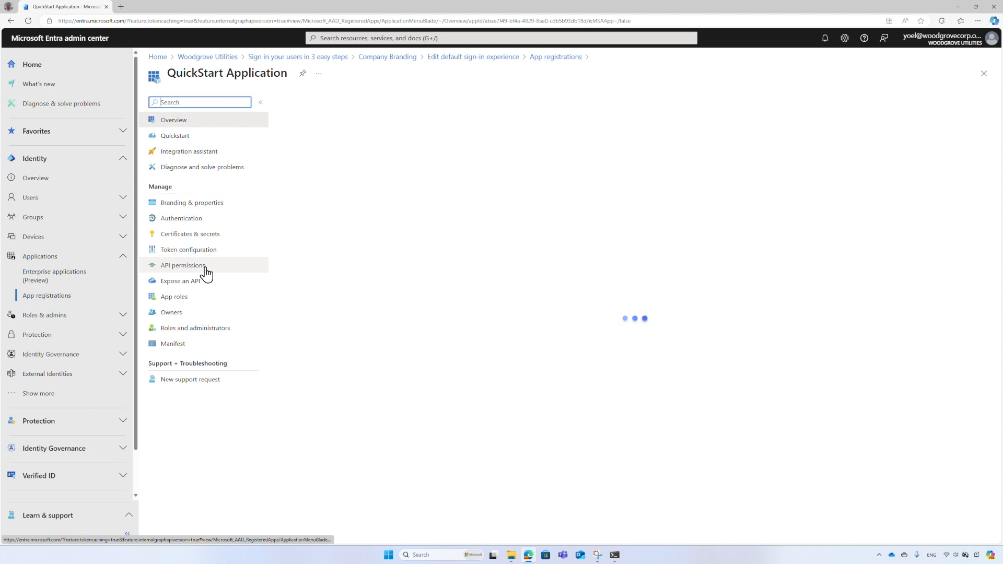
click(174, 119)
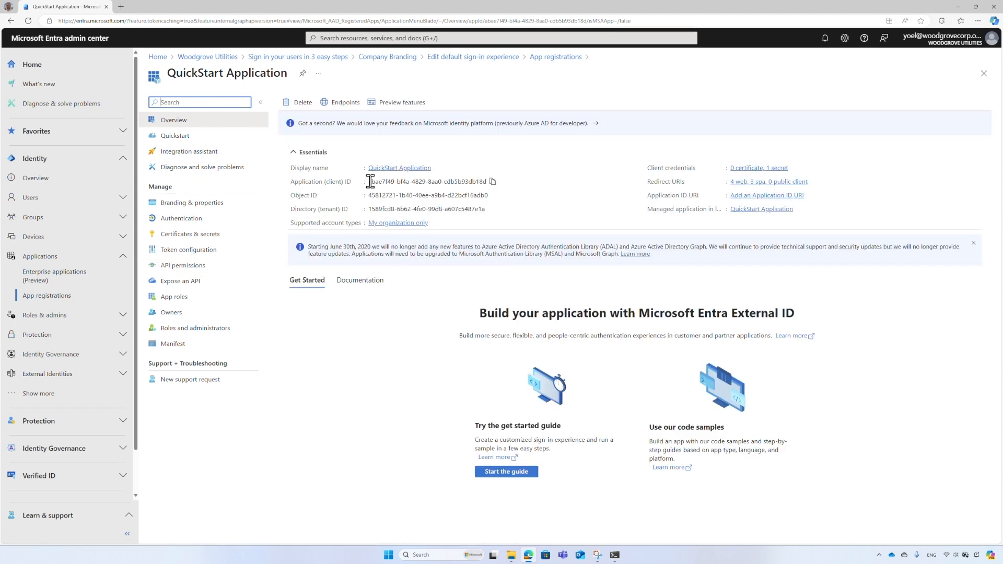
click(493, 181)
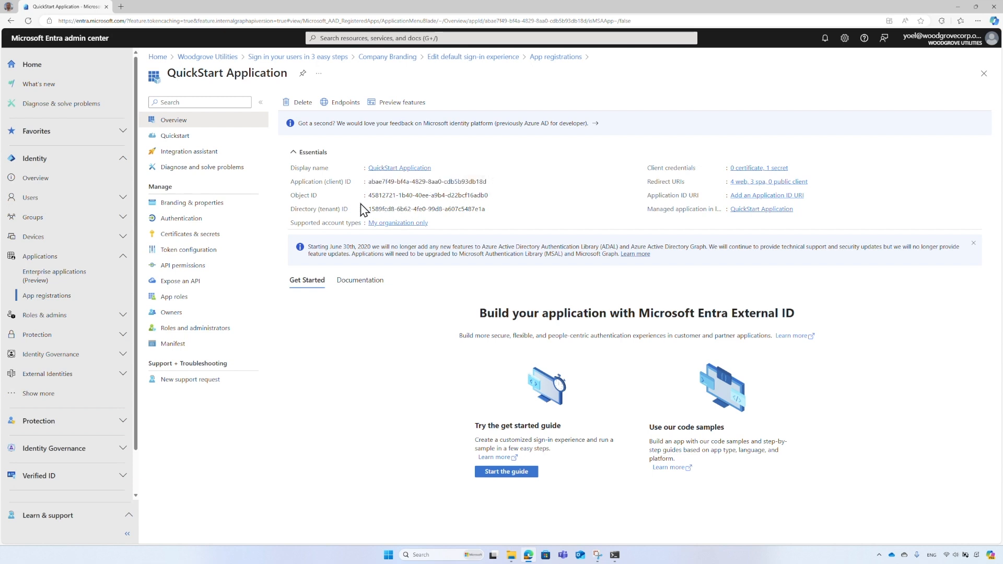
click(181, 219)
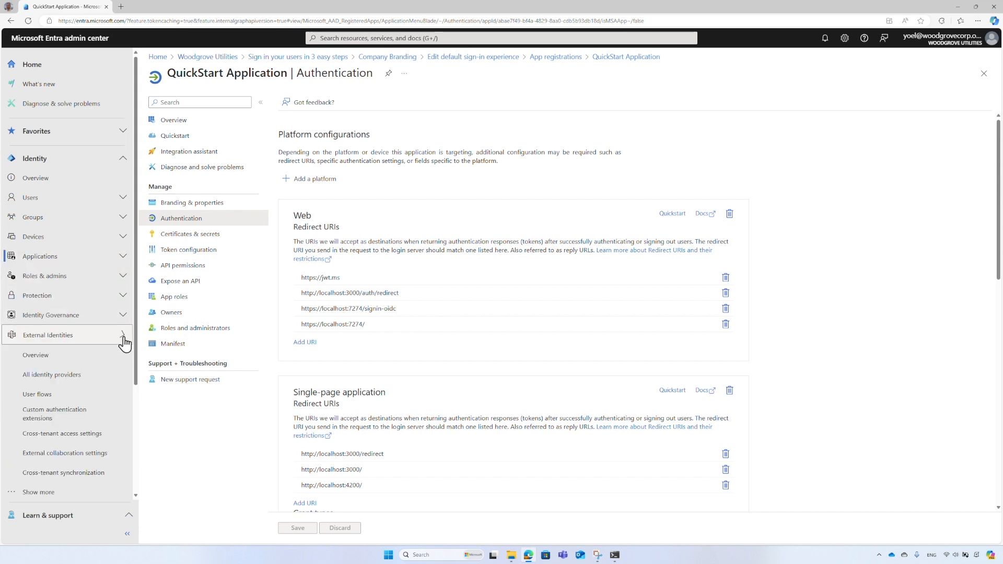
- Open Quickstart User Flow iqnwpo and view its associated applications
click(48, 335)
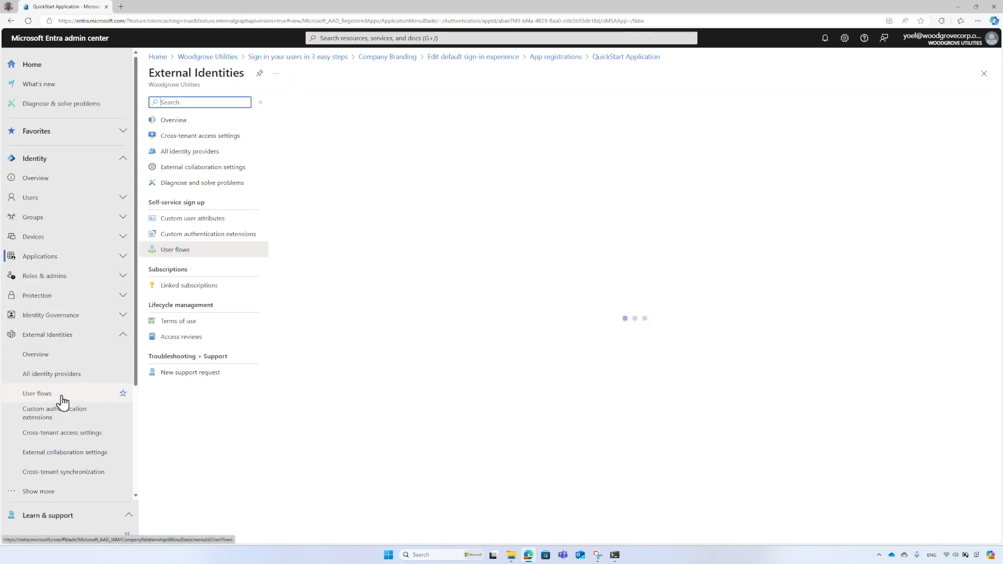
click(36, 394)
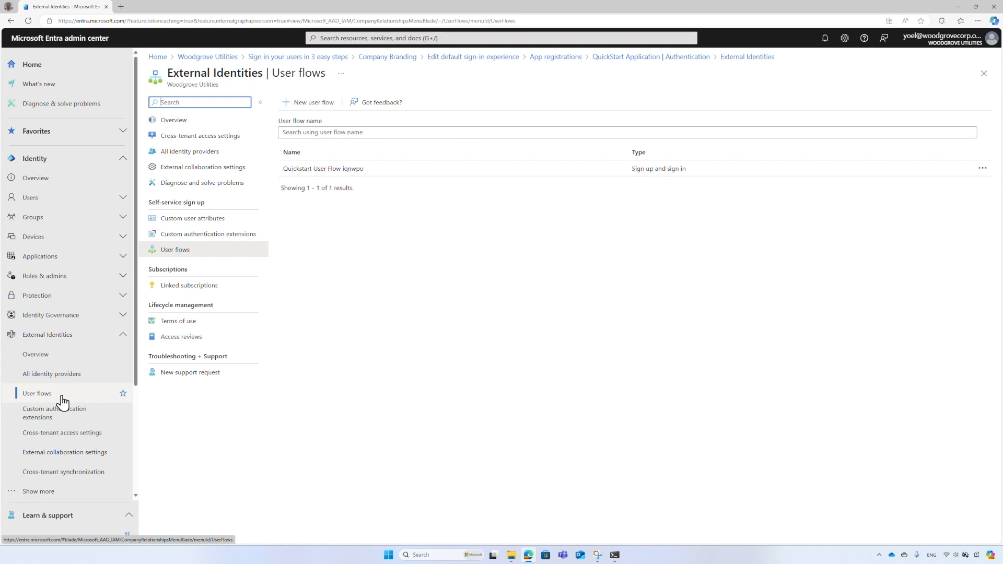
mouse_move(287, 250)
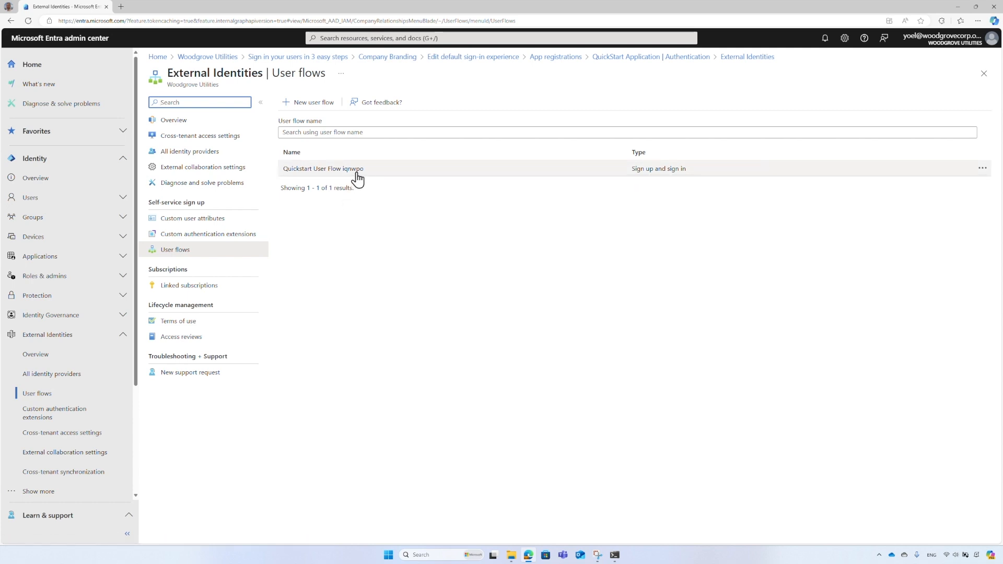
click(323, 169)
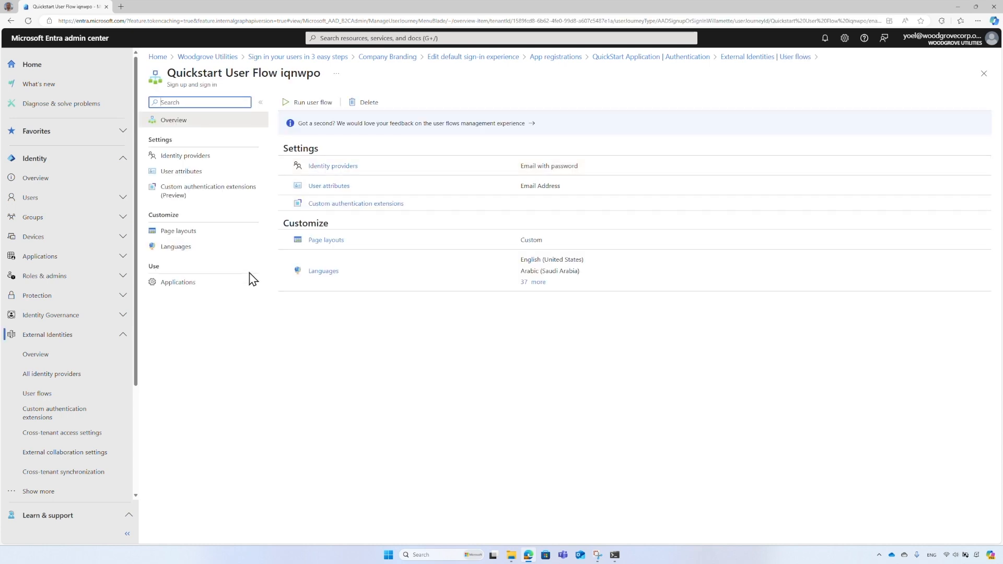
click(178, 282)
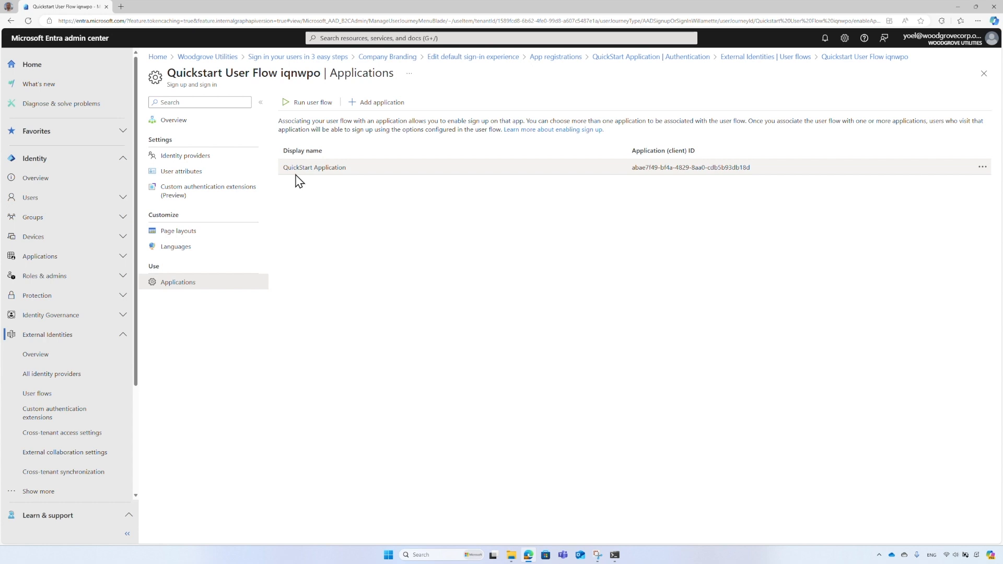
- Add Display Name to the user flow's collected user attributes and save
click(181, 171)
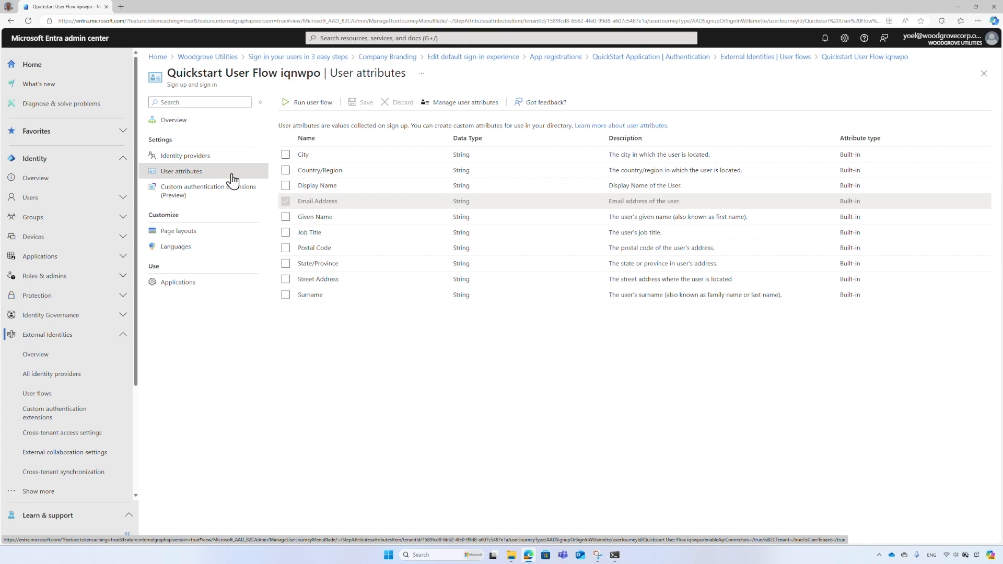
mouse_move(291, 192)
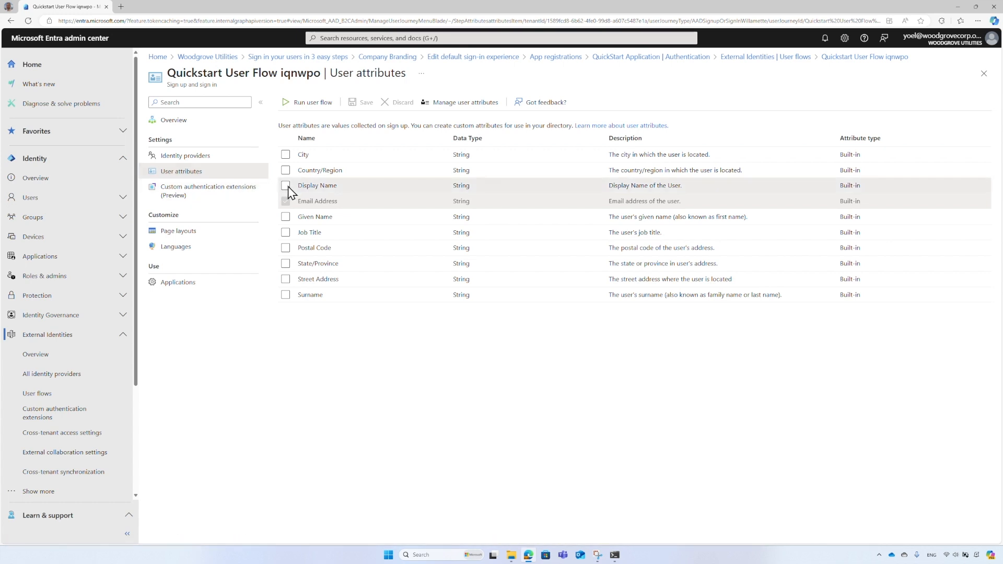
click(286, 185)
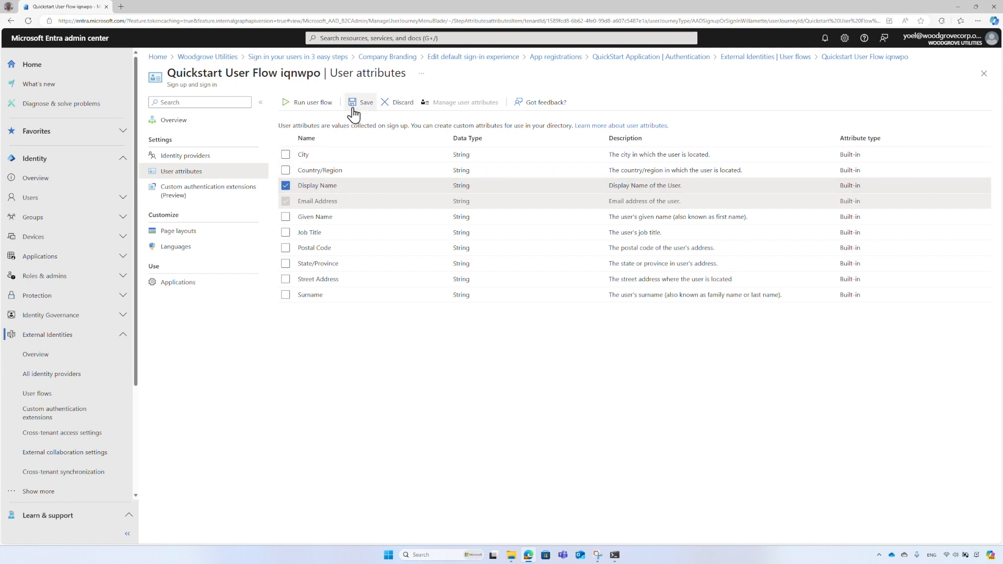
click(361, 102)
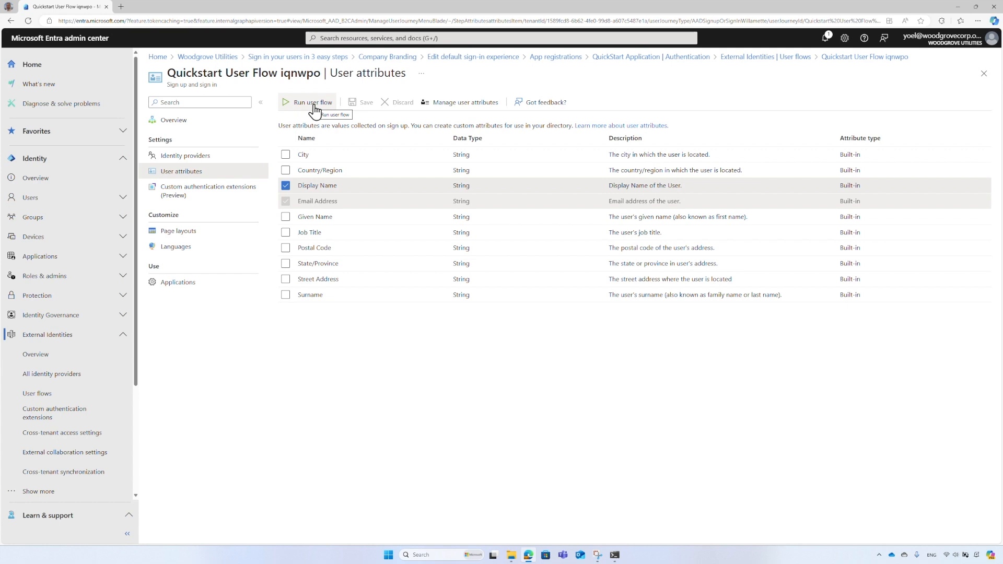
click(312, 103)
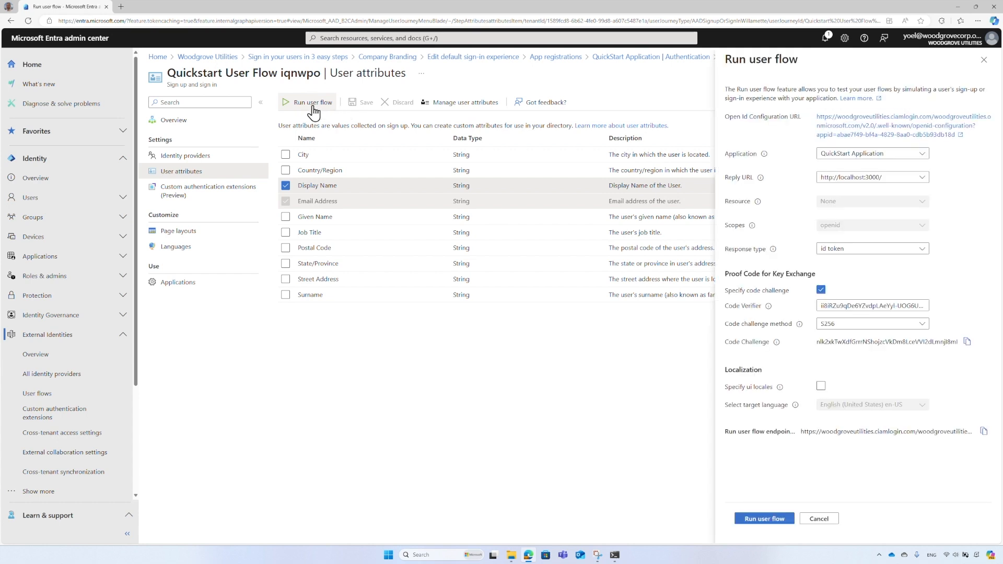
click(922, 177)
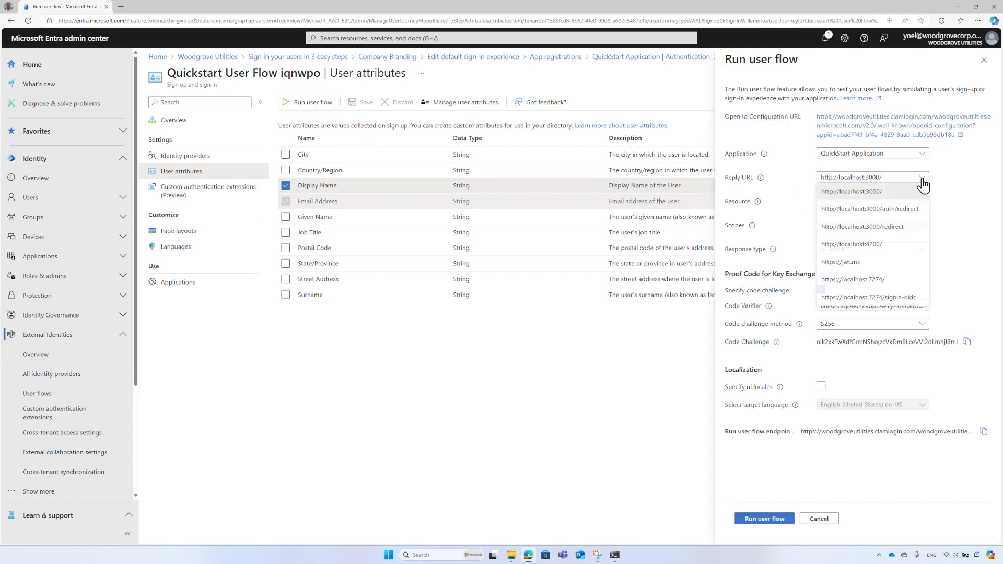
click(840, 262)
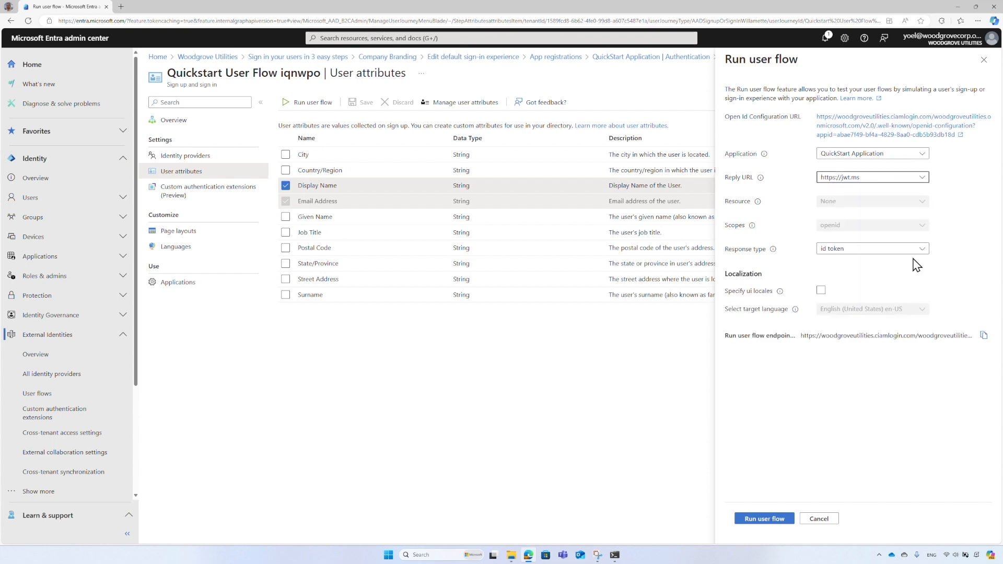
click(764, 518)
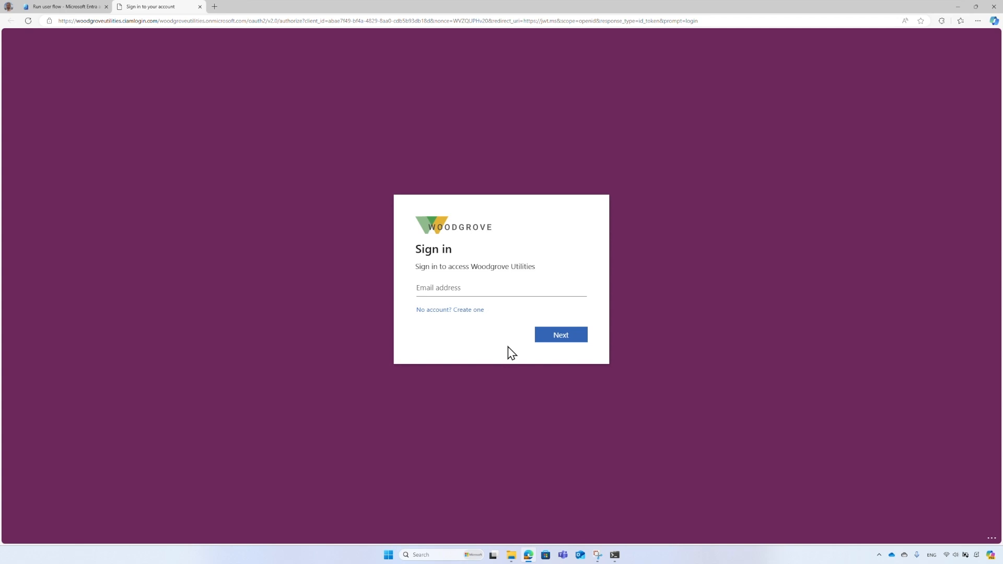
click(450, 310)
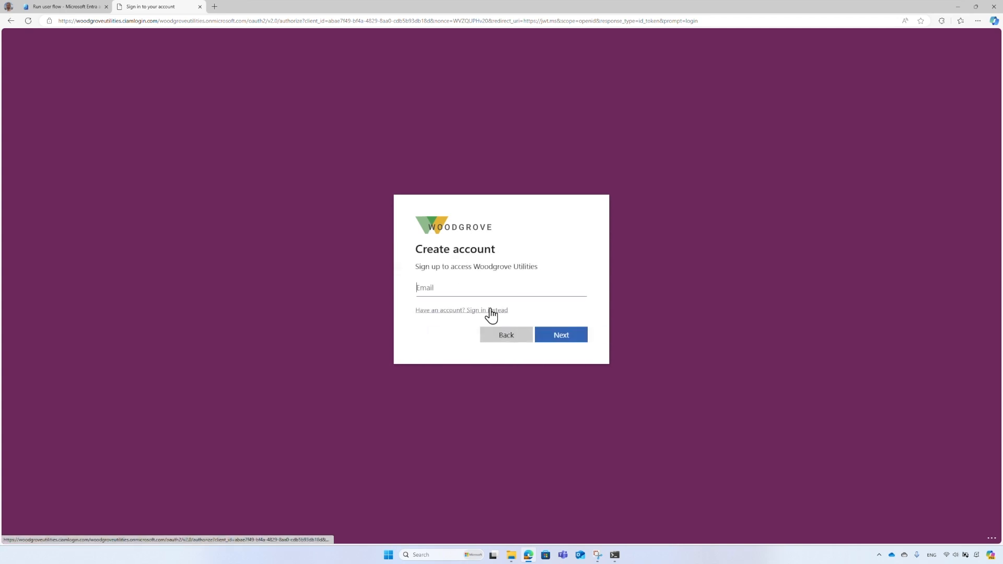
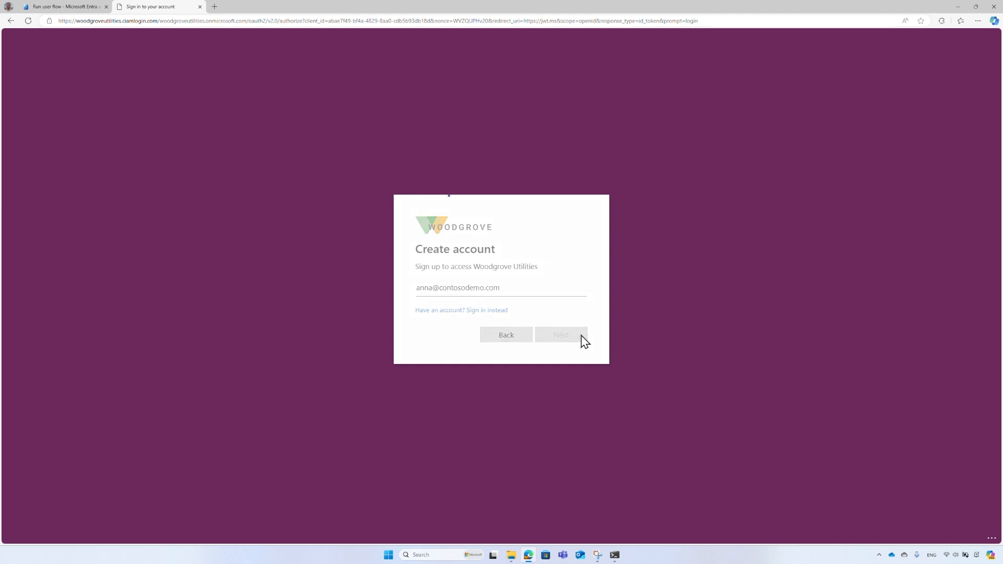
click(559, 334)
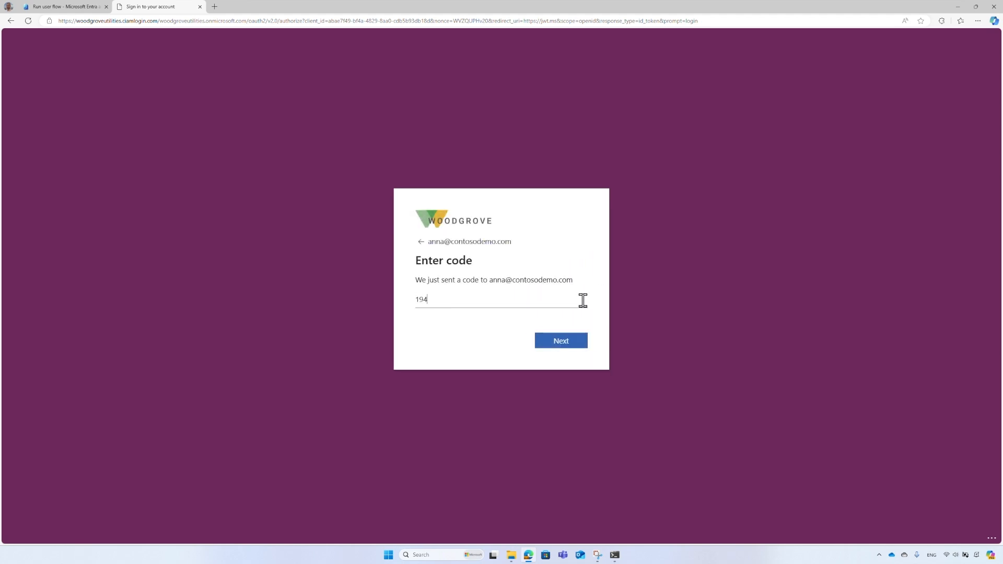
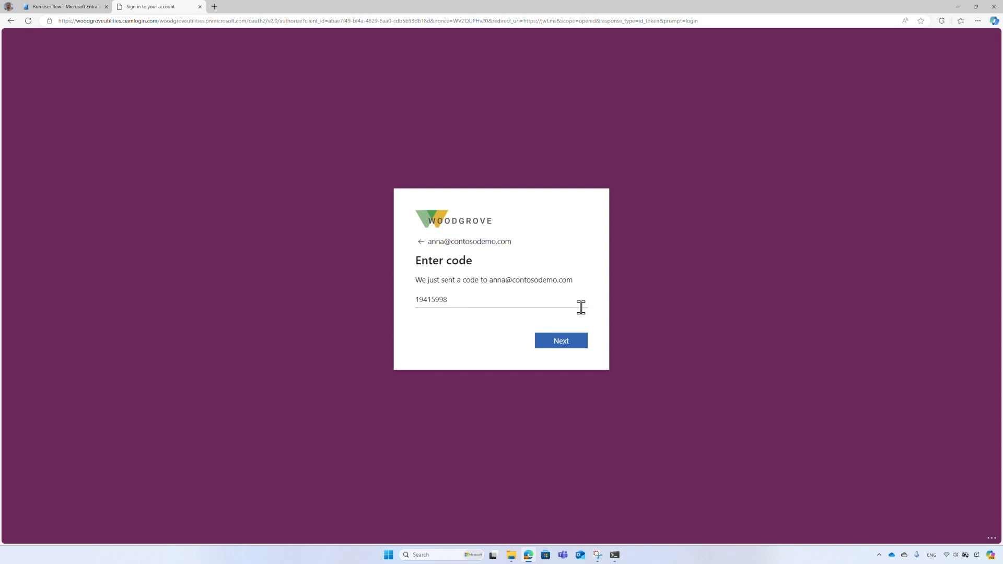
click(561, 340)
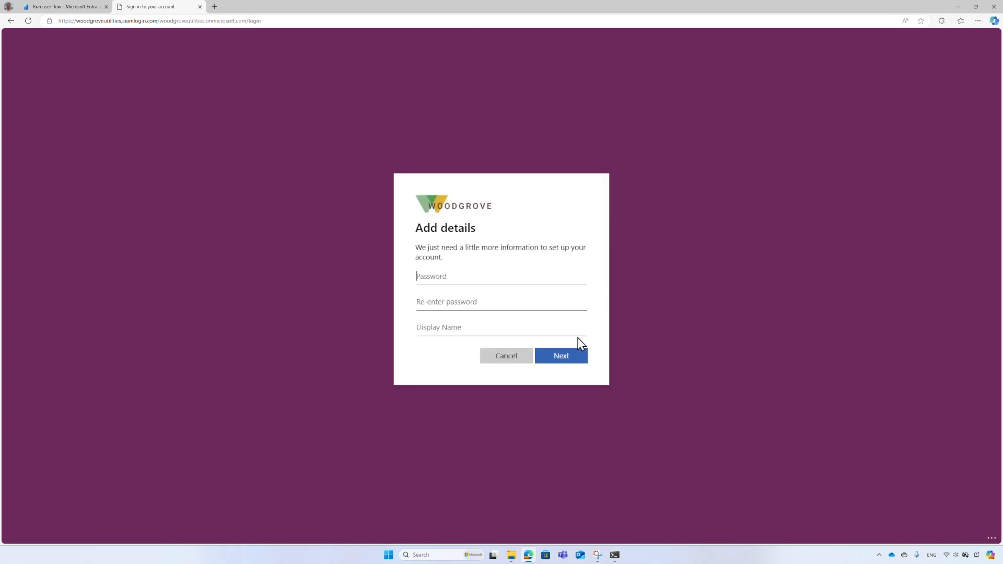